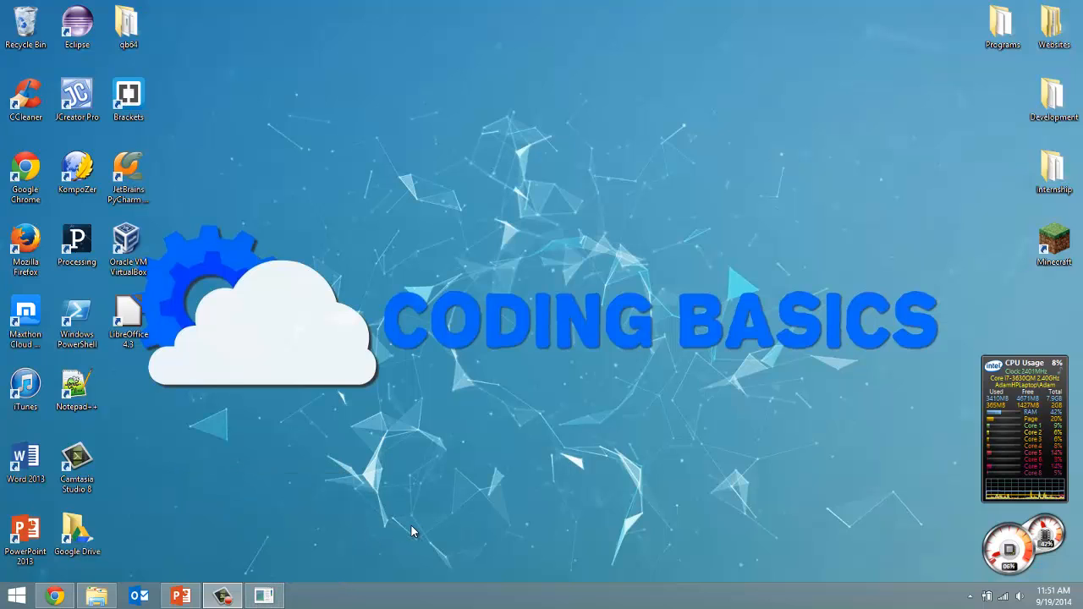
mouse_move(355, 533)
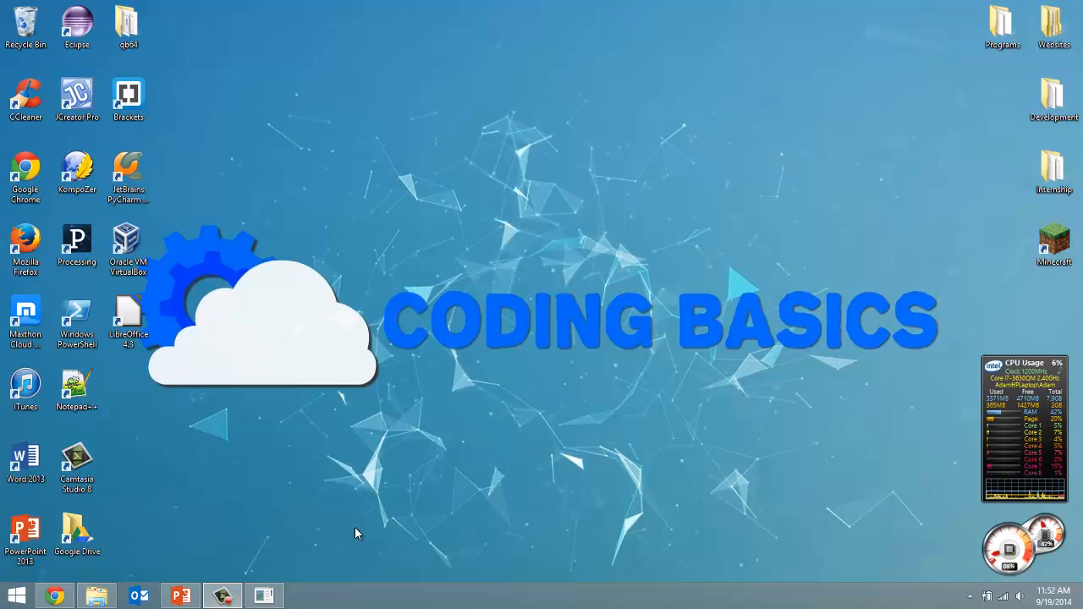
mouse_move(321, 330)
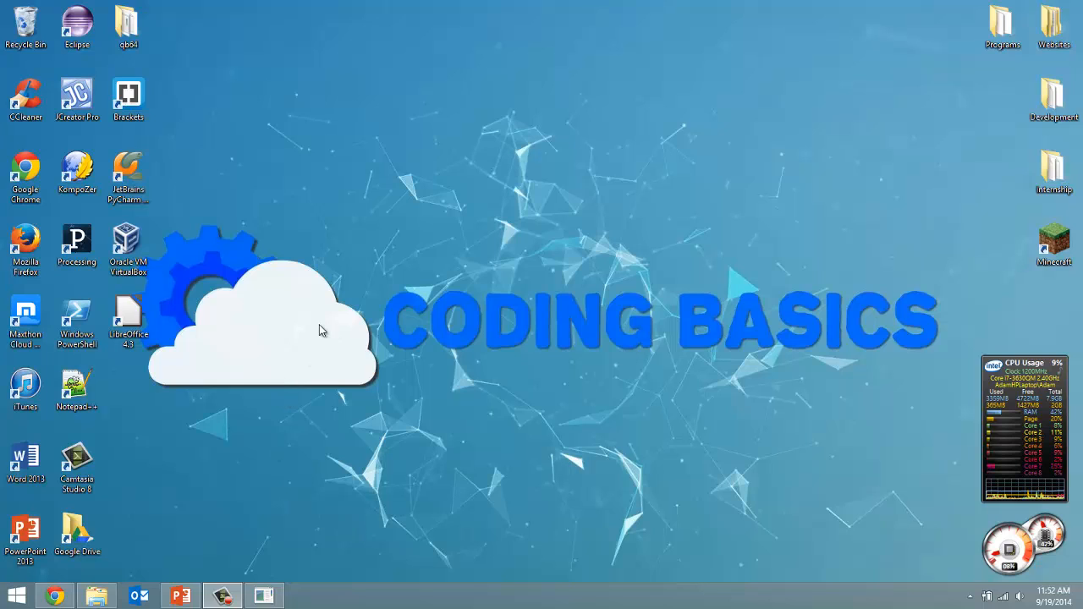
mouse_move(380, 363)
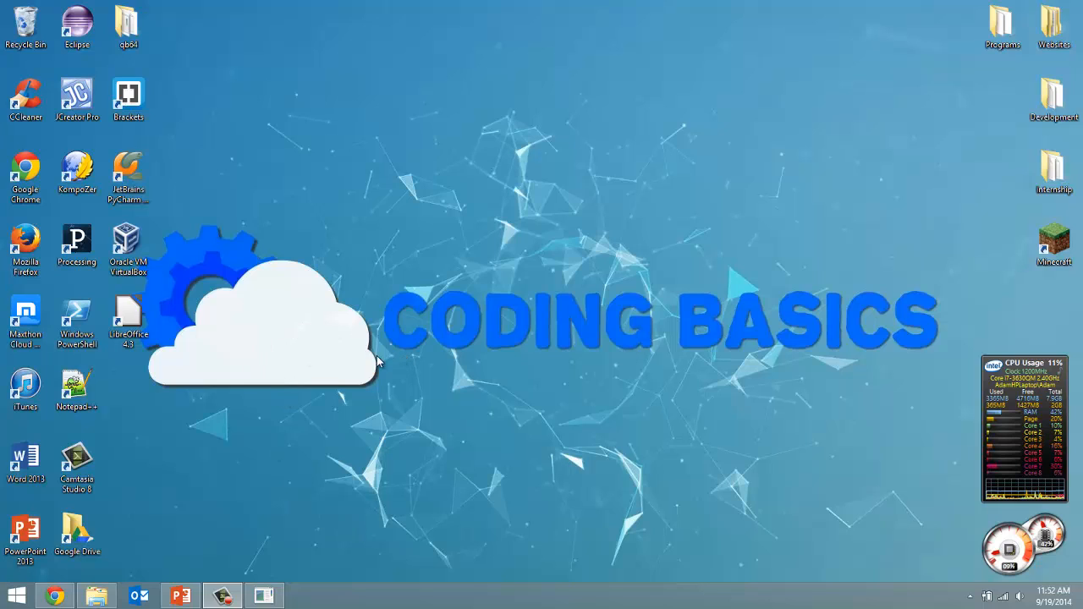
mouse_move(583, 541)
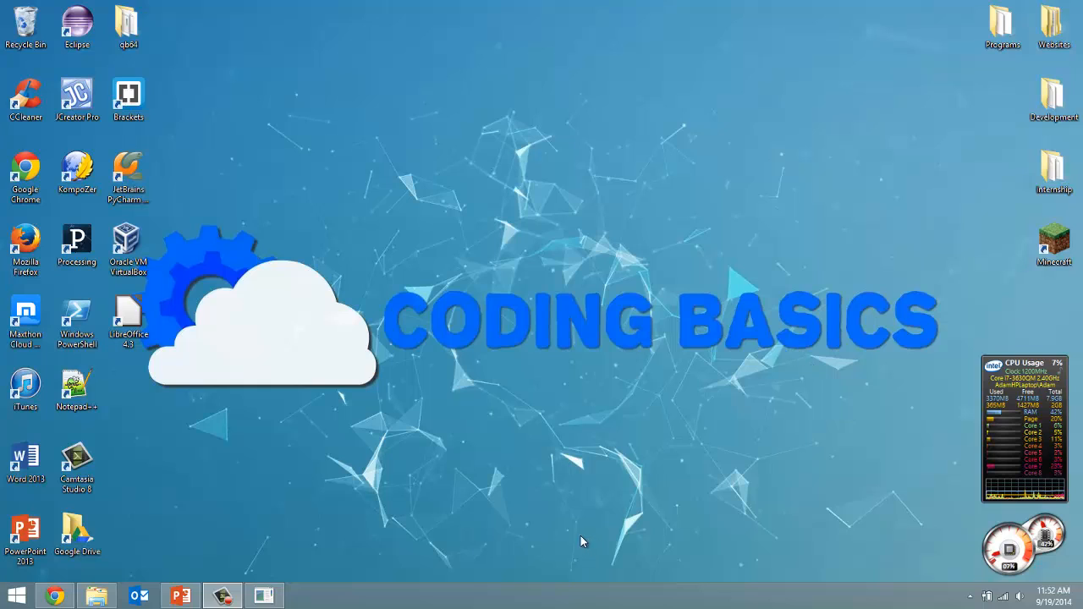
mouse_move(423, 533)
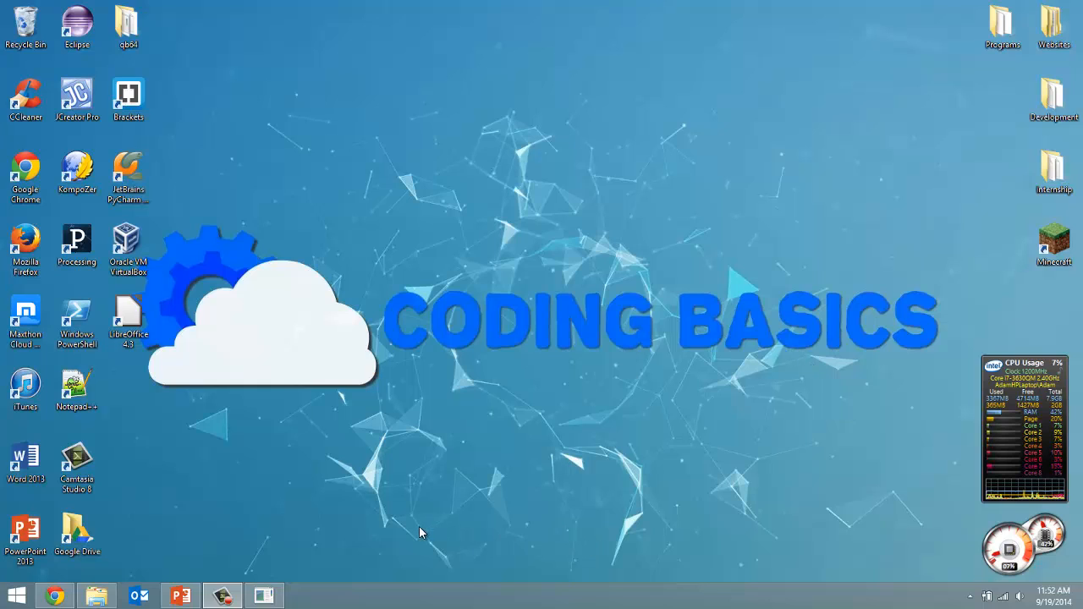
mouse_move(250, 326)
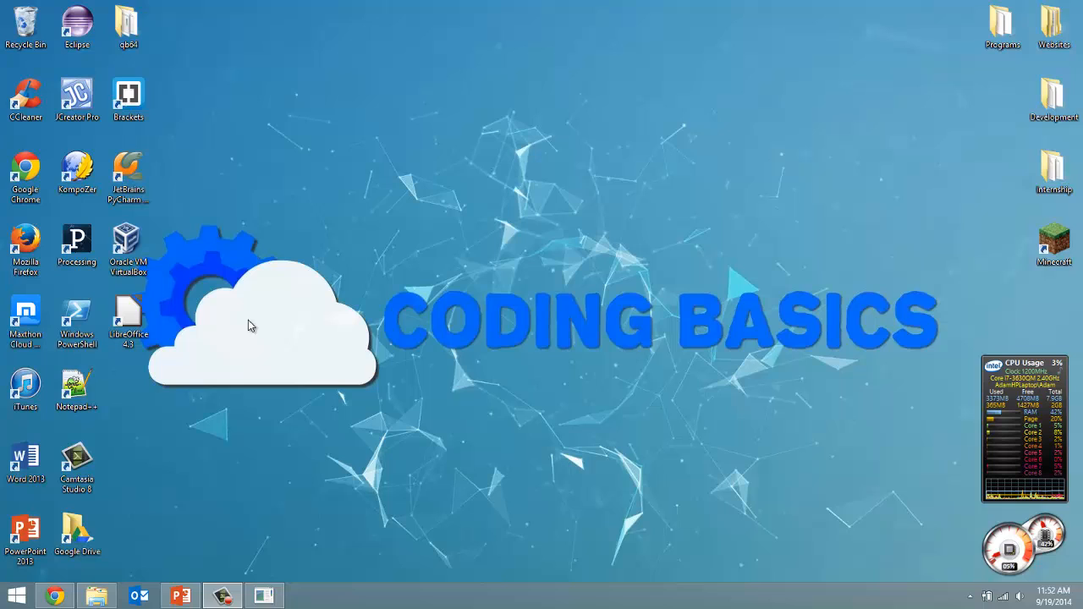
mouse_move(309, 399)
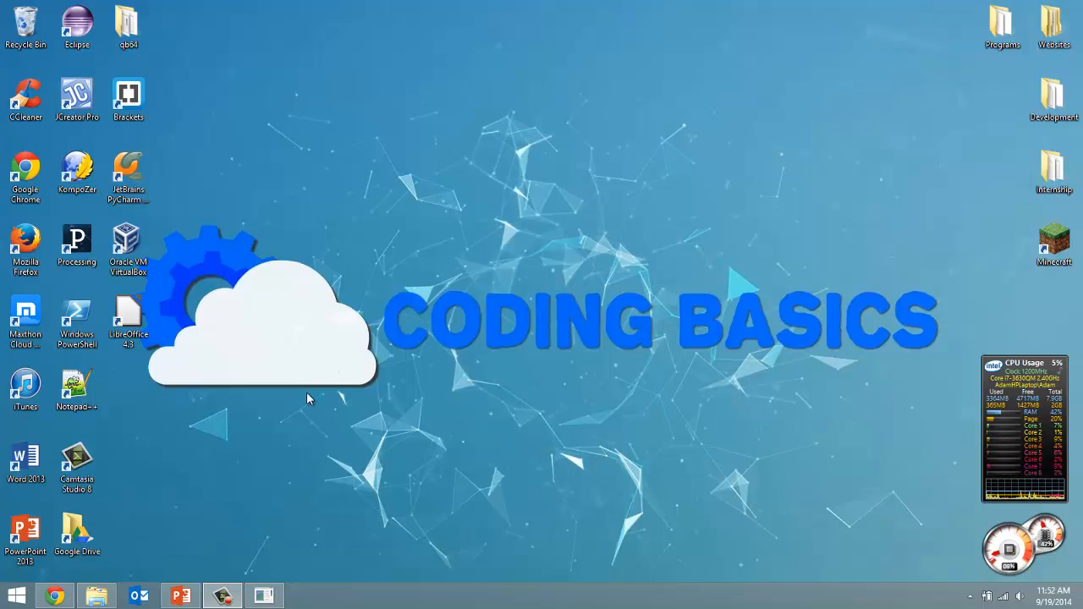
mouse_move(508, 506)
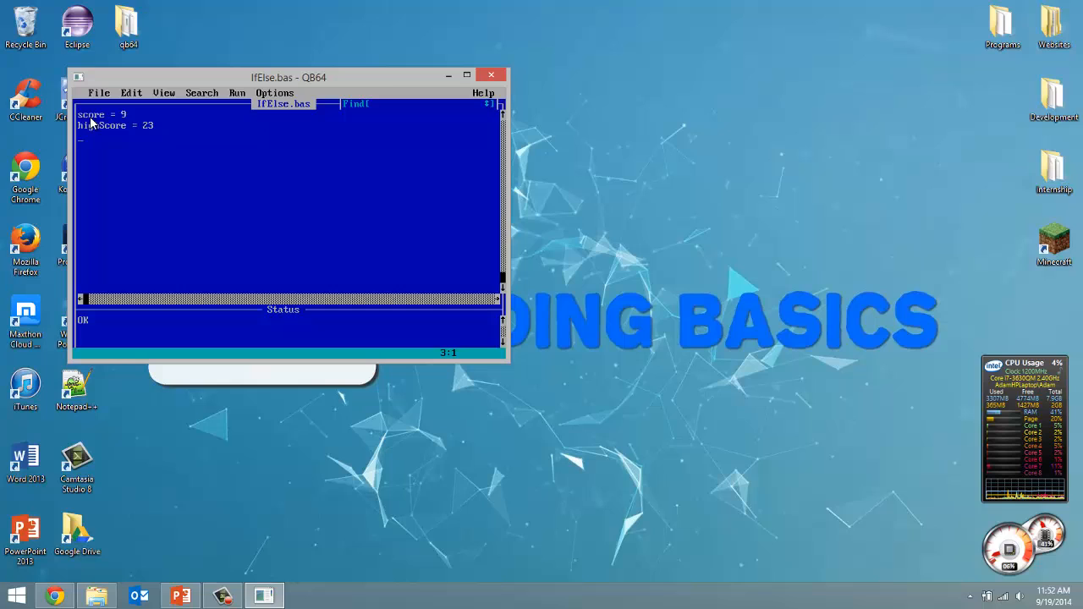
mouse_move(372, 144)
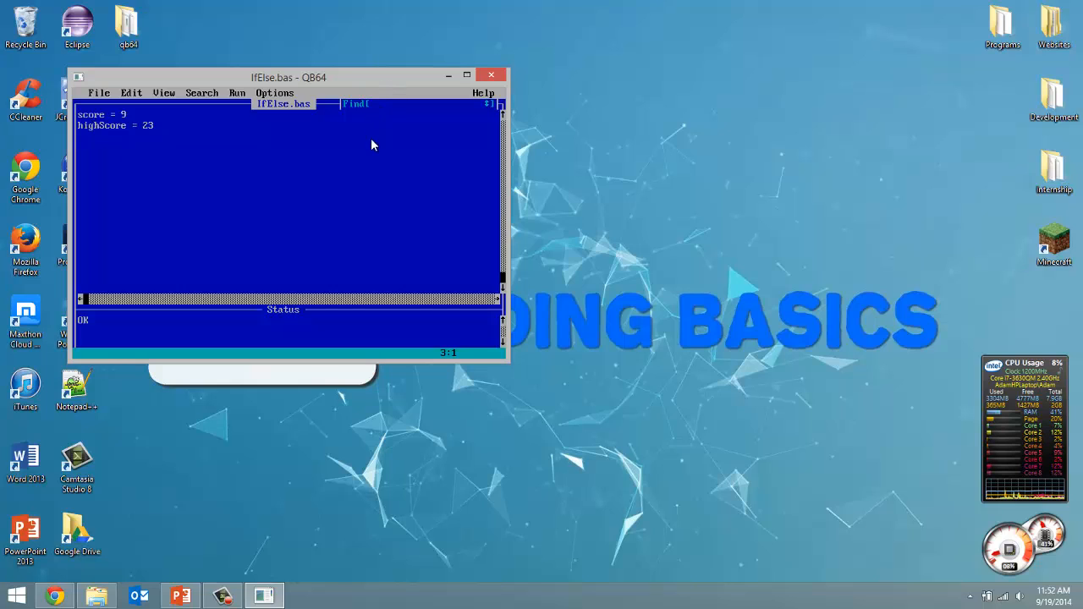
Step: Write IF score > highScore THEN on line 3, fixing the mistyped comparison operator
text(IF score)
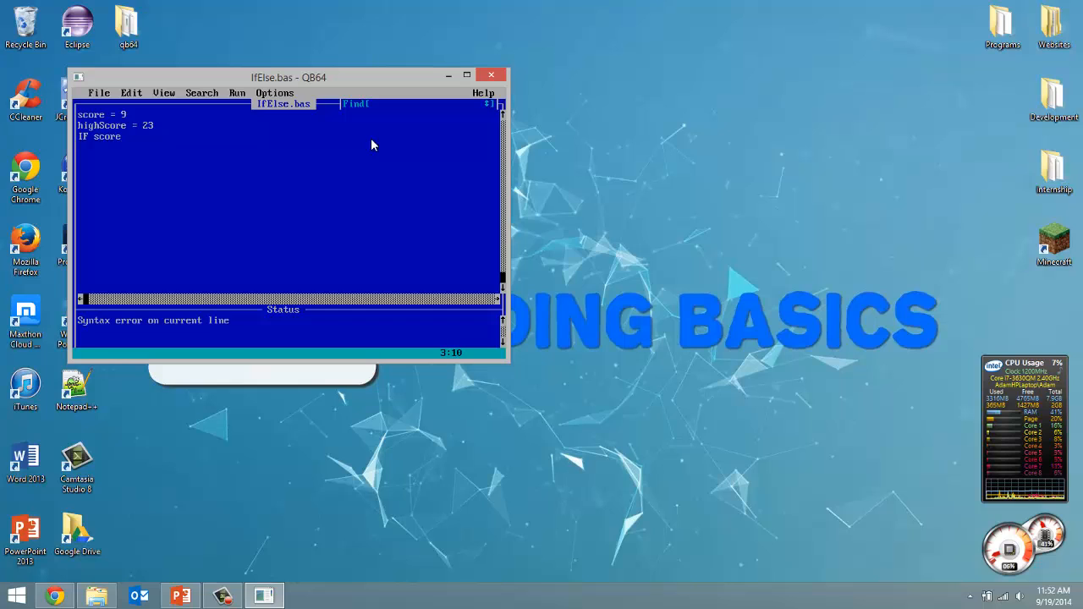
text(highs)
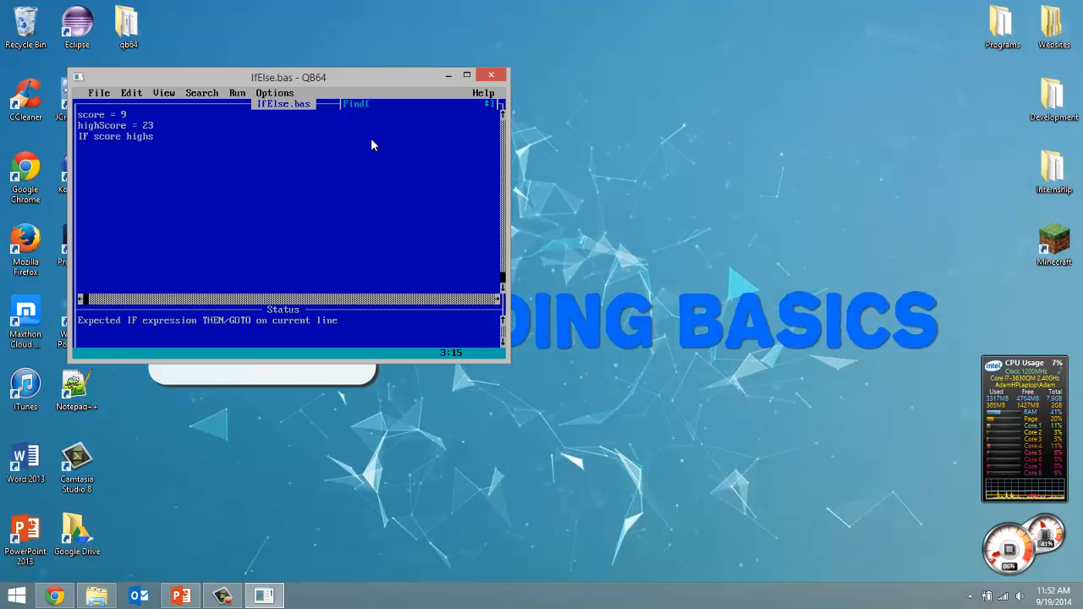
text(core)
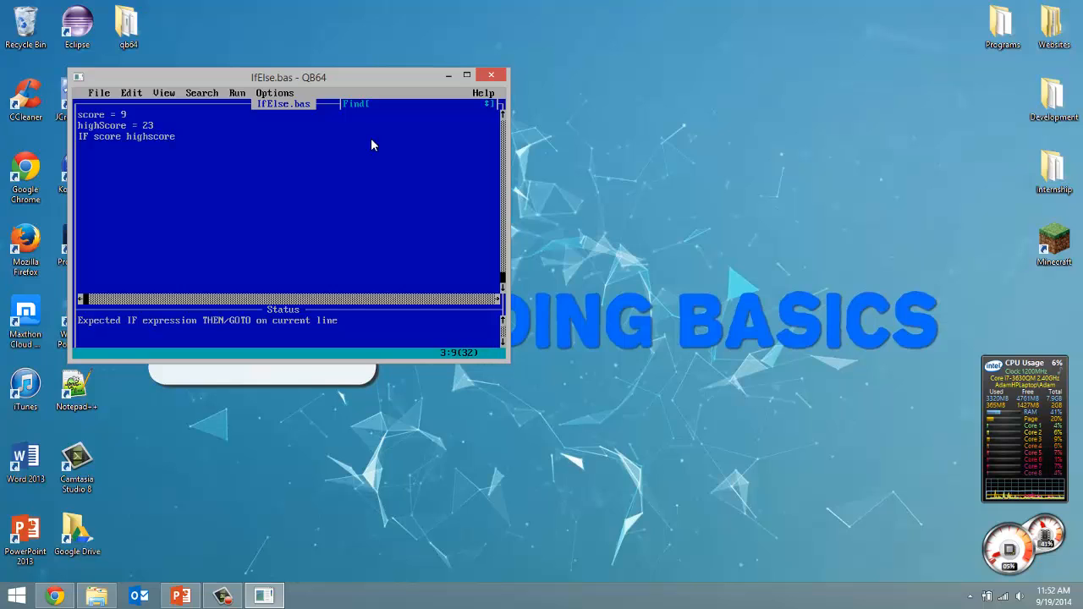
text(_)
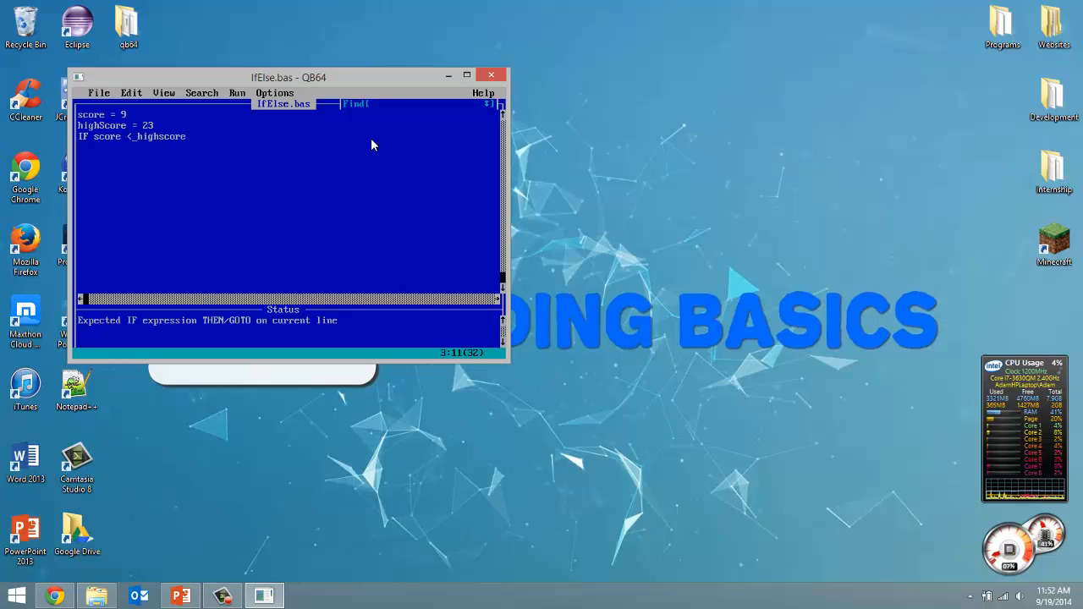
key(Backspace)
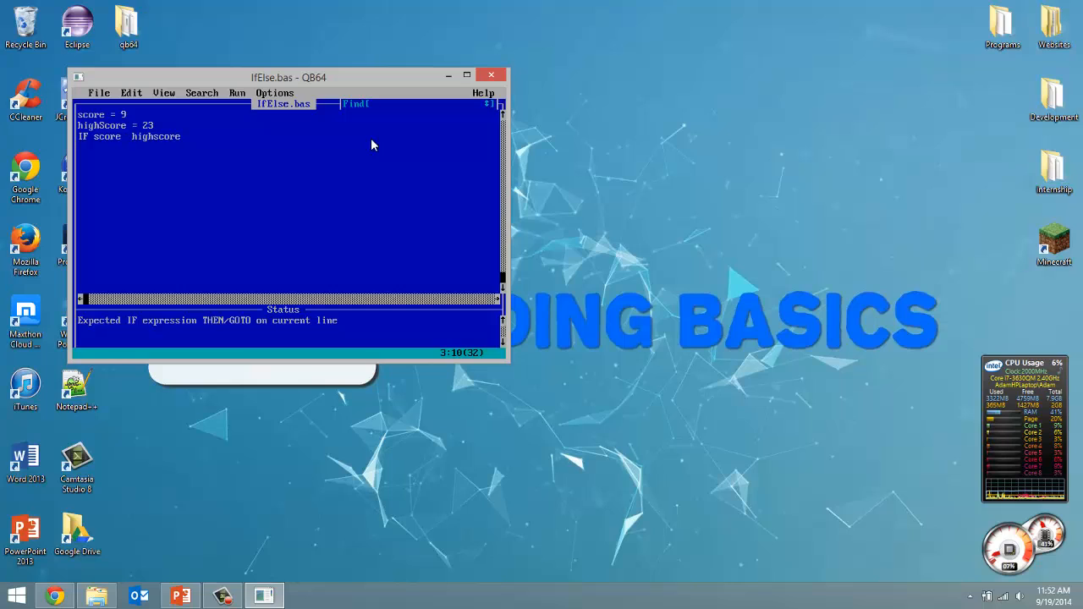
text(>=_)
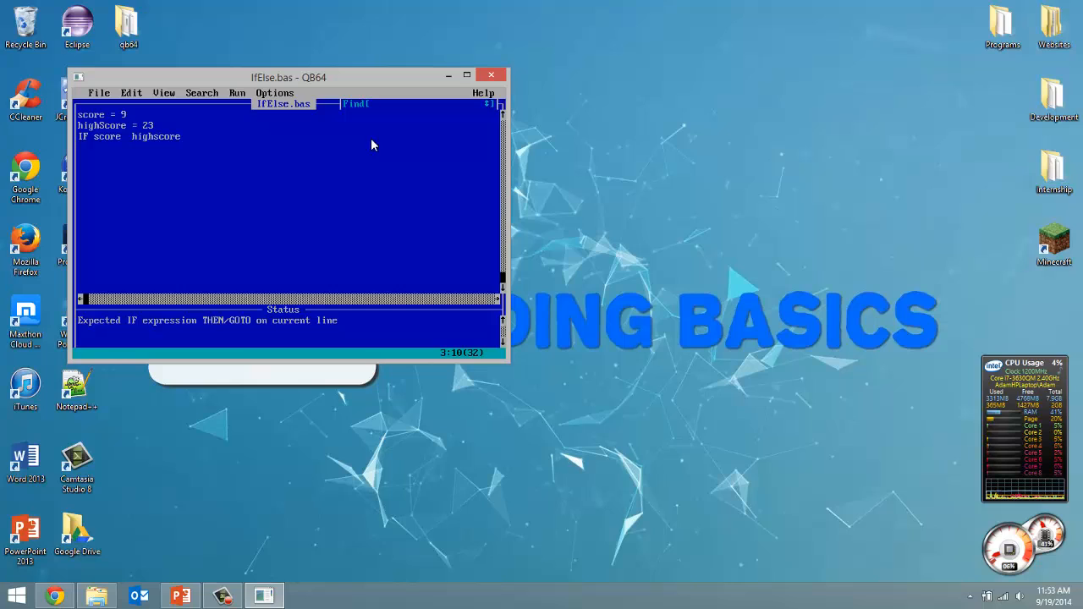
text(_)
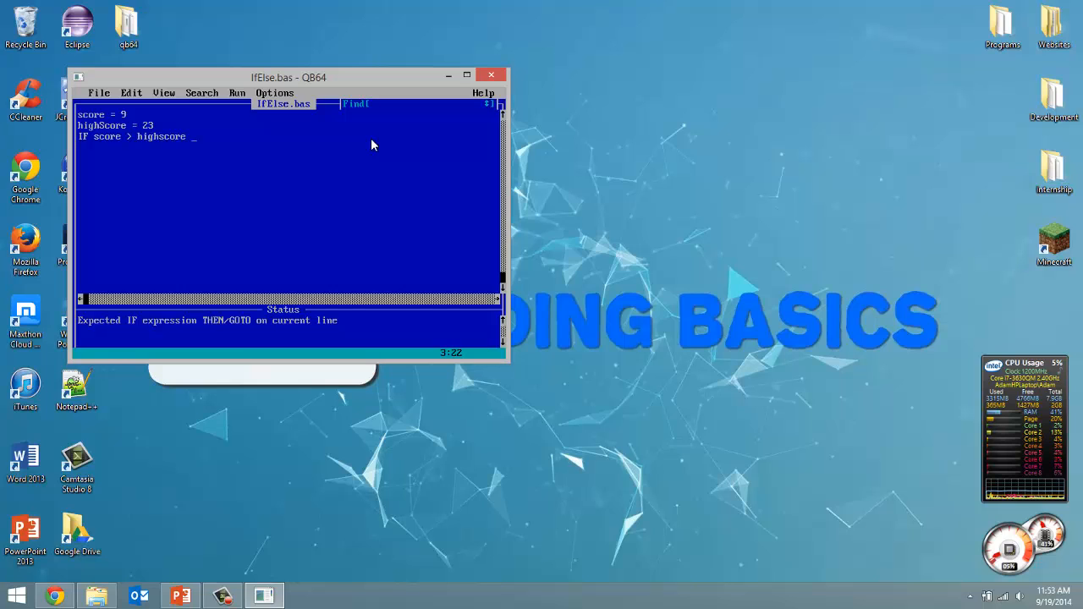
text(TH)
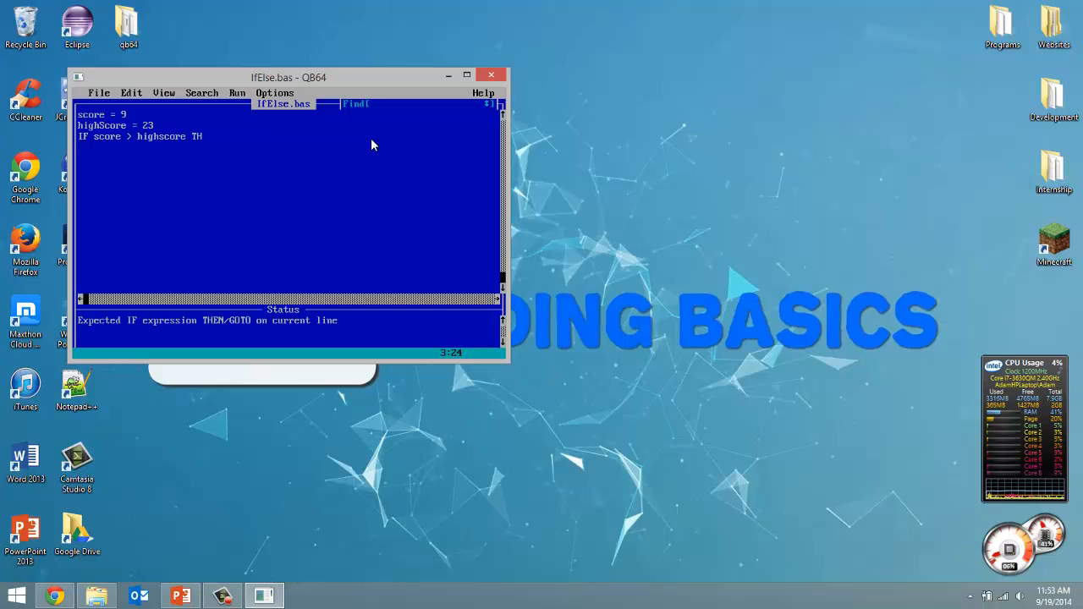
text(EN)
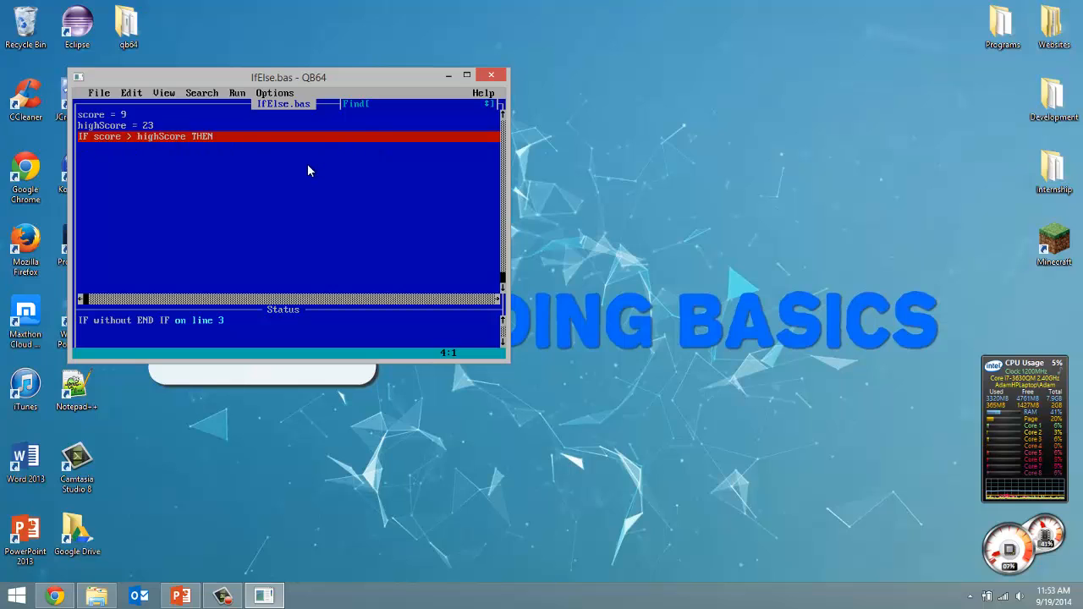
mouse_move(287, 176)
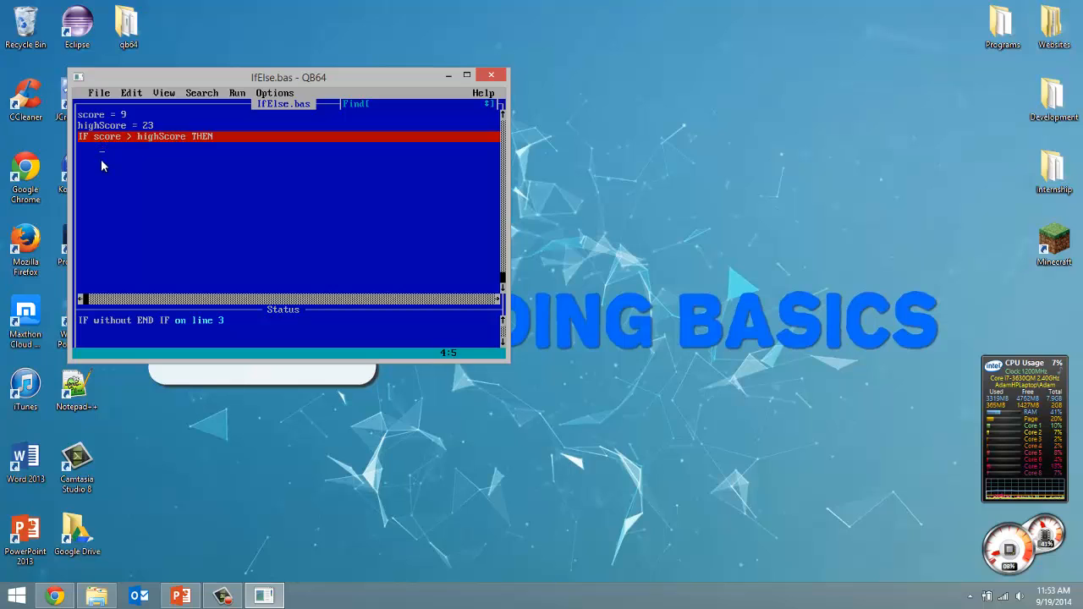
mouse_move(97, 170)
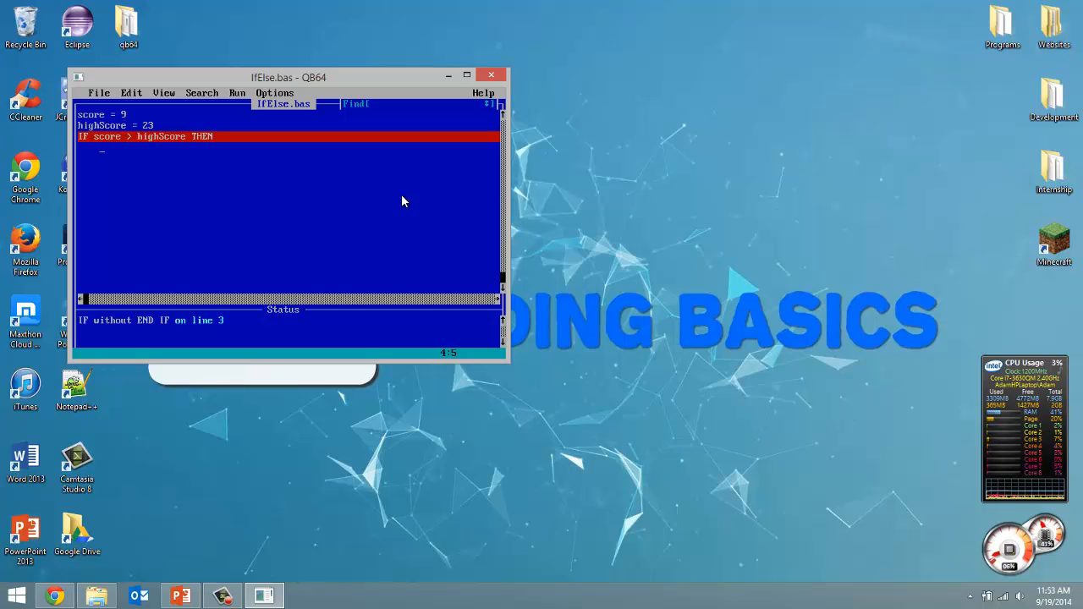
Step: Add an indented PRINT "Congradulations you beat the highscore" inside the IF block
text(PRINT)
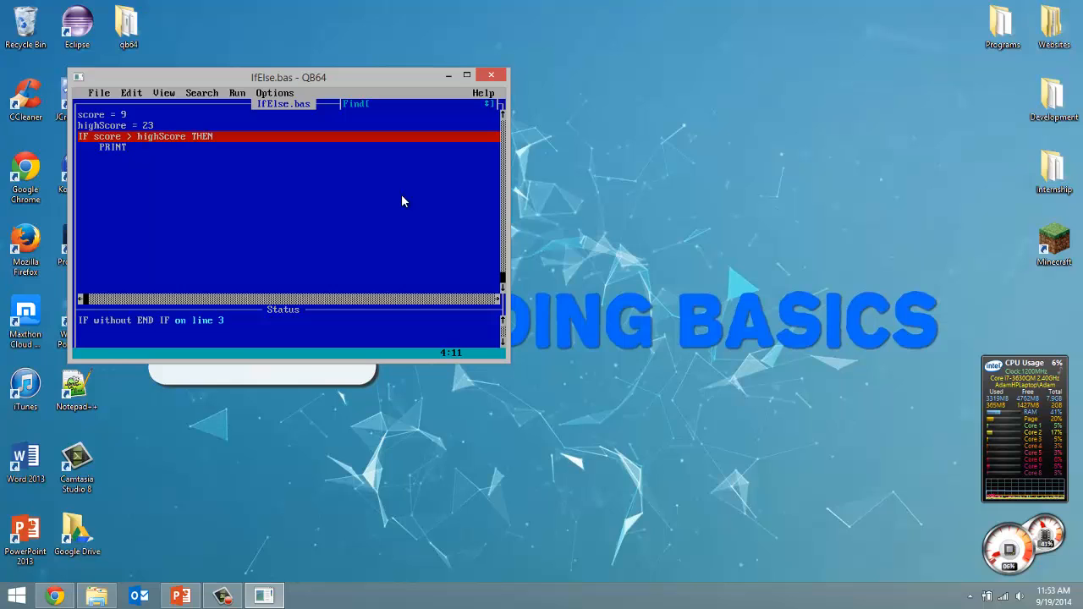
text("Co)
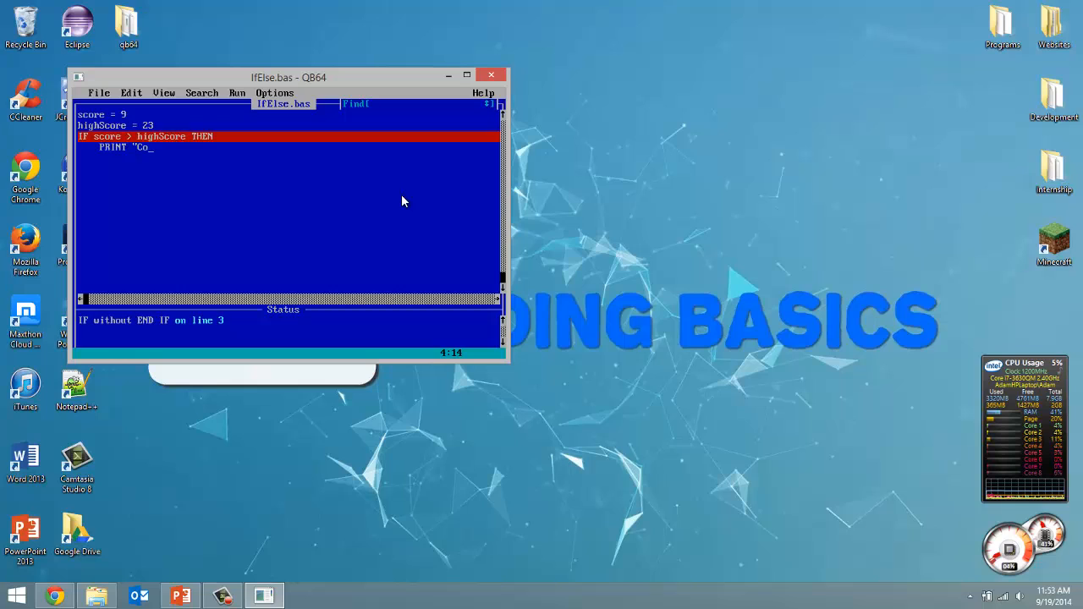
text(ngrad)
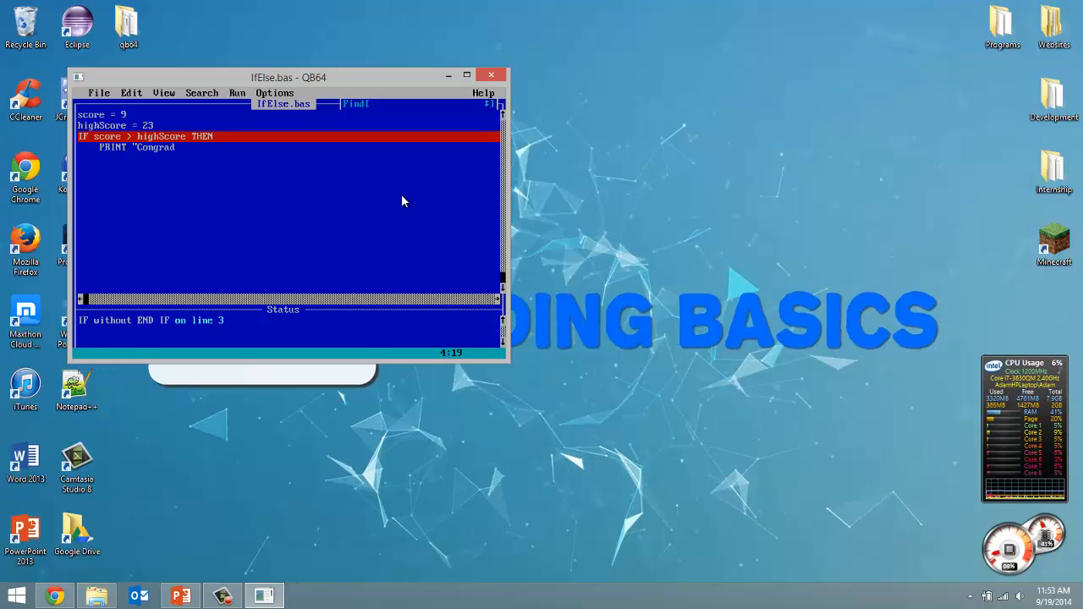
text(ulations)
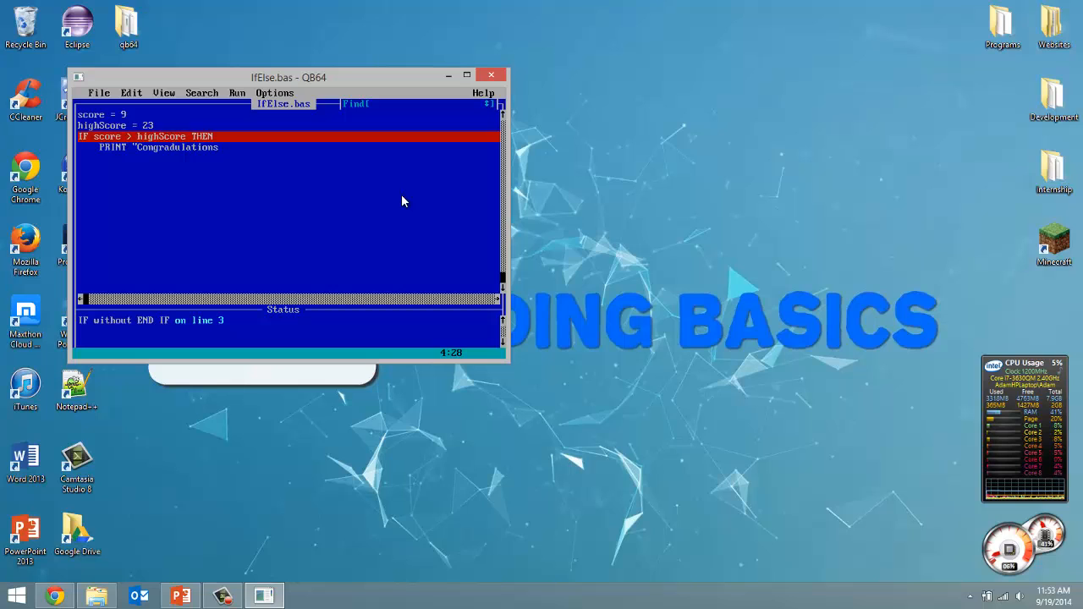
text(you beat)
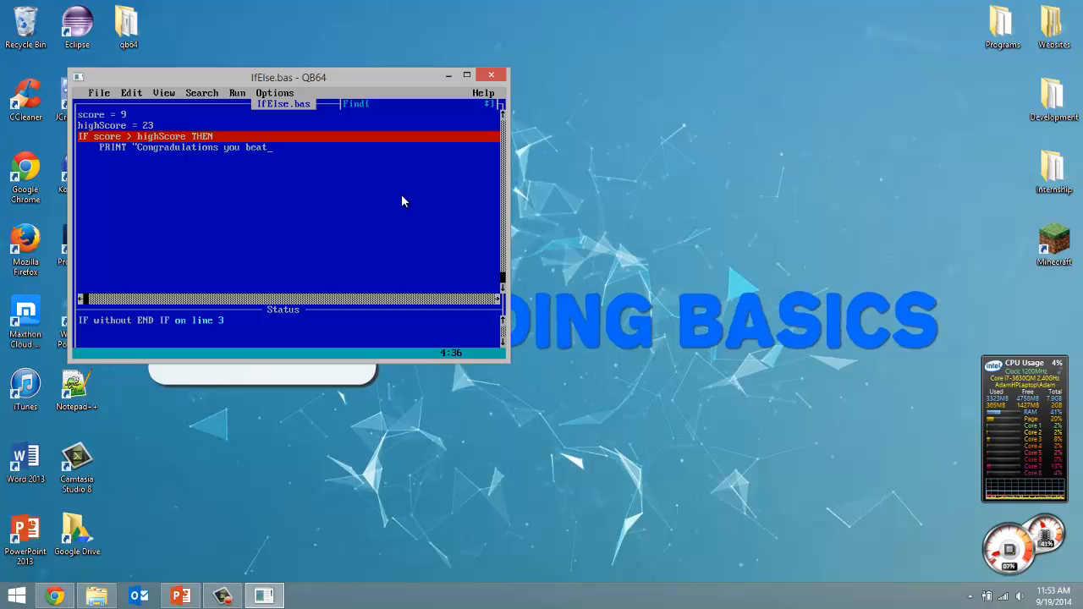
text(the highscore)
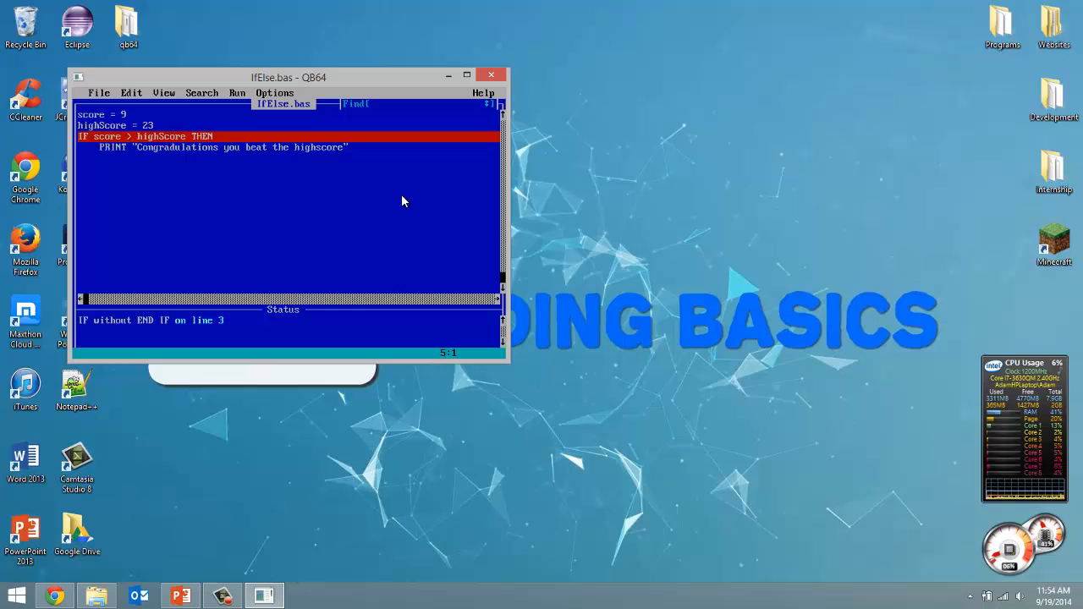
Step: Add the branch line ELSEIF score = highScore THEN
text(ELSEI)
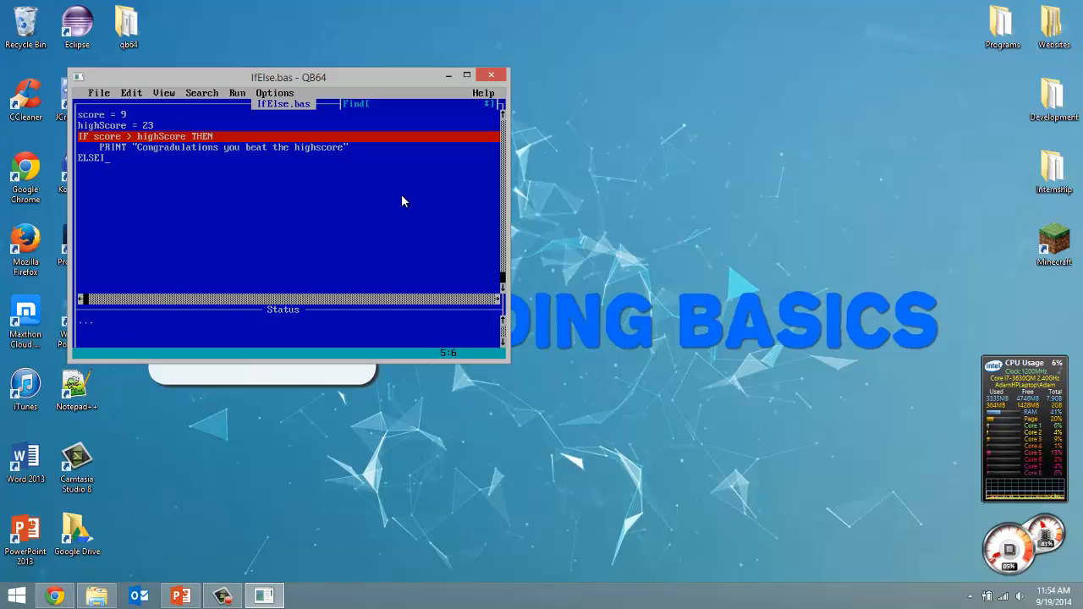
text(F)
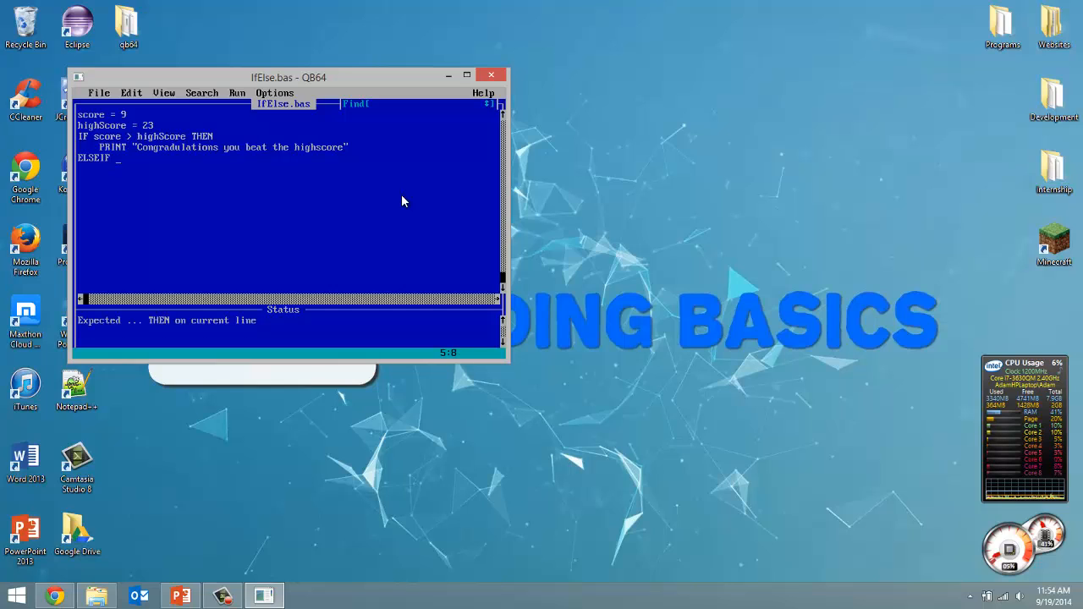
text(score =)
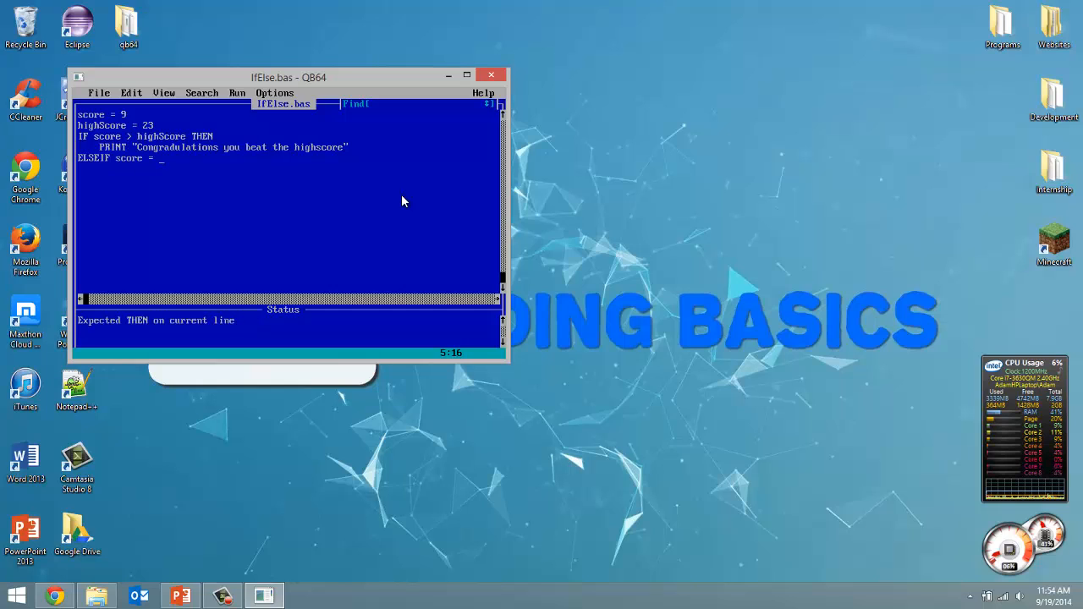
text(highScore THEN)
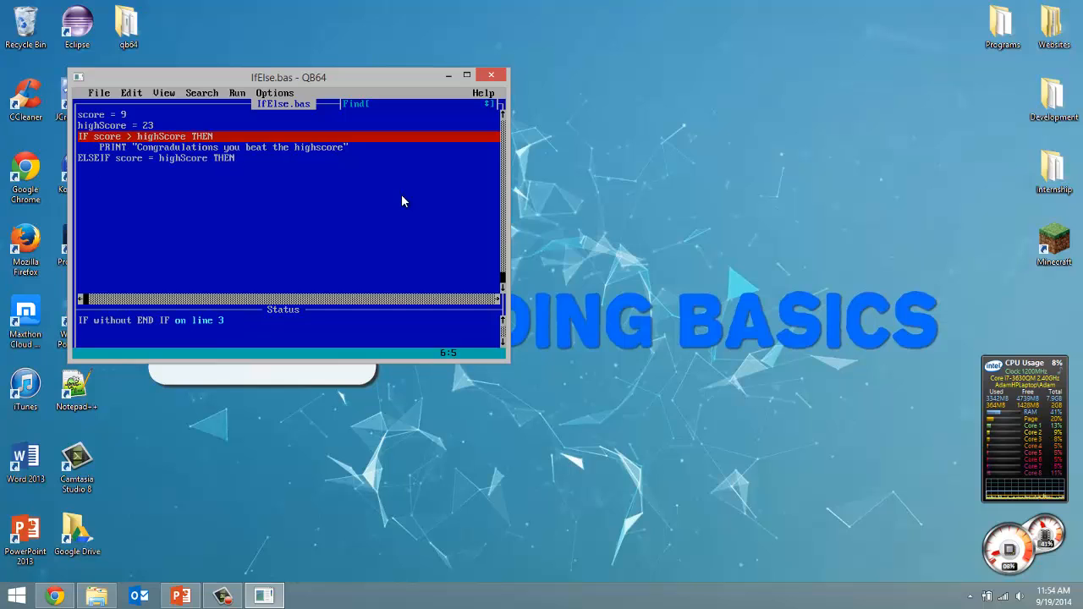
Step: Print "Congradulations you tied the highscore" in the ELSEIF branch
text(PRINT)
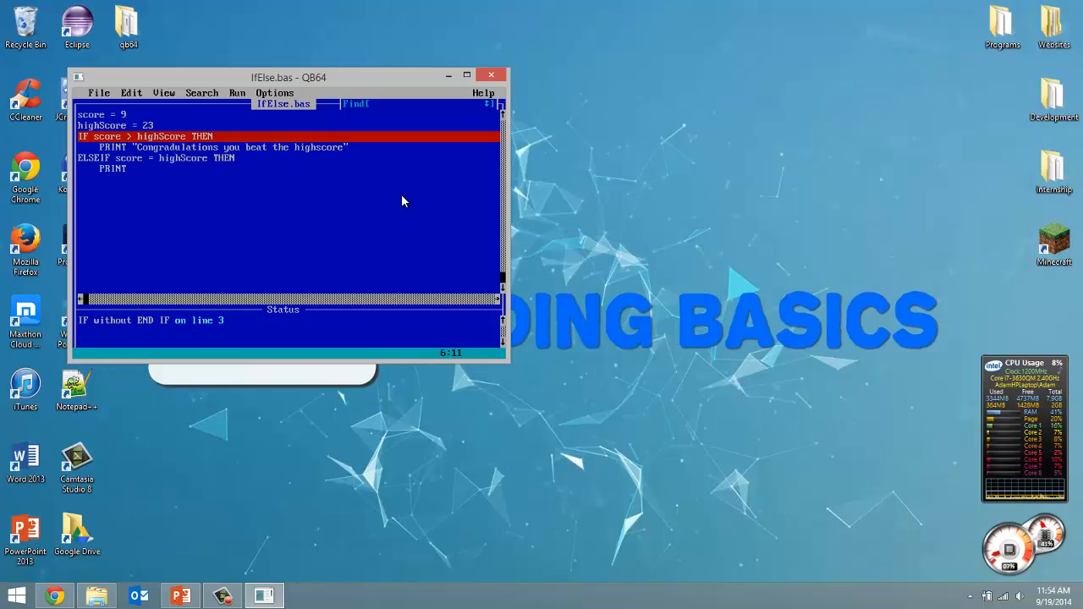
text("C)
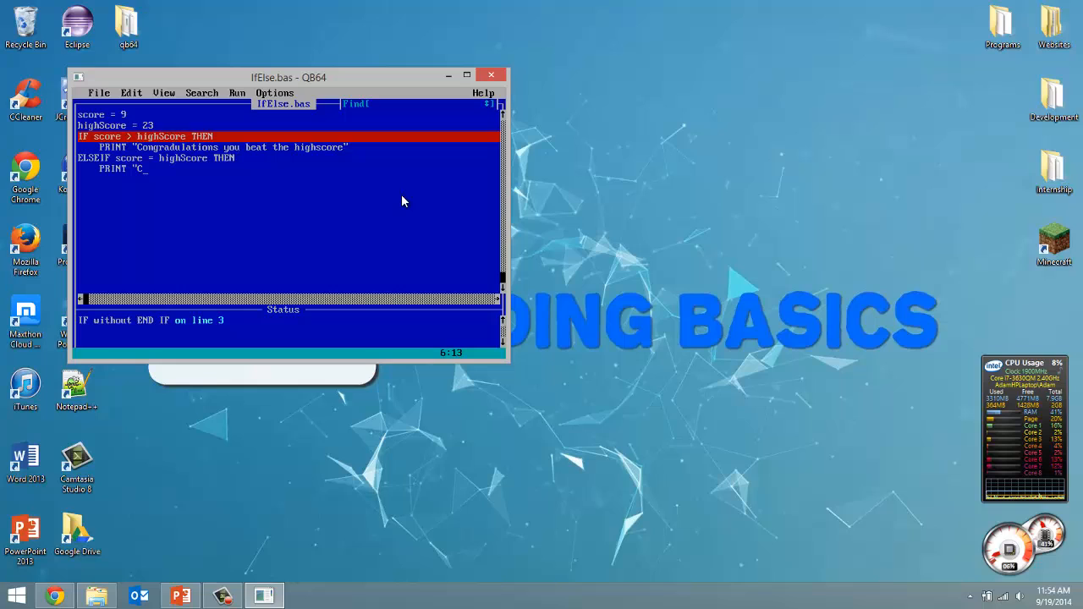
text(ongrad)
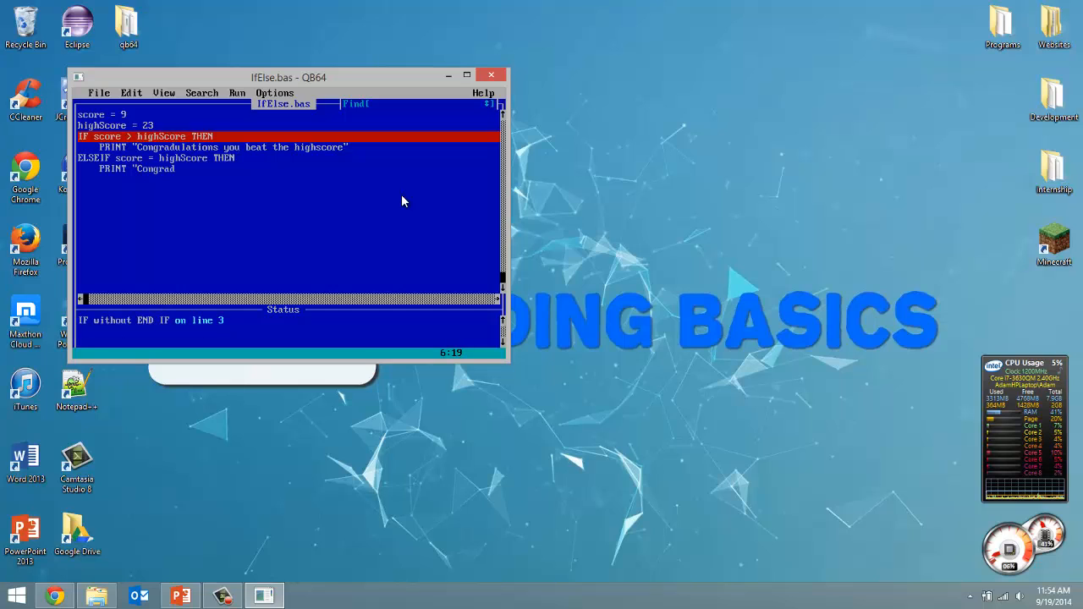
text(ulations you tied the)
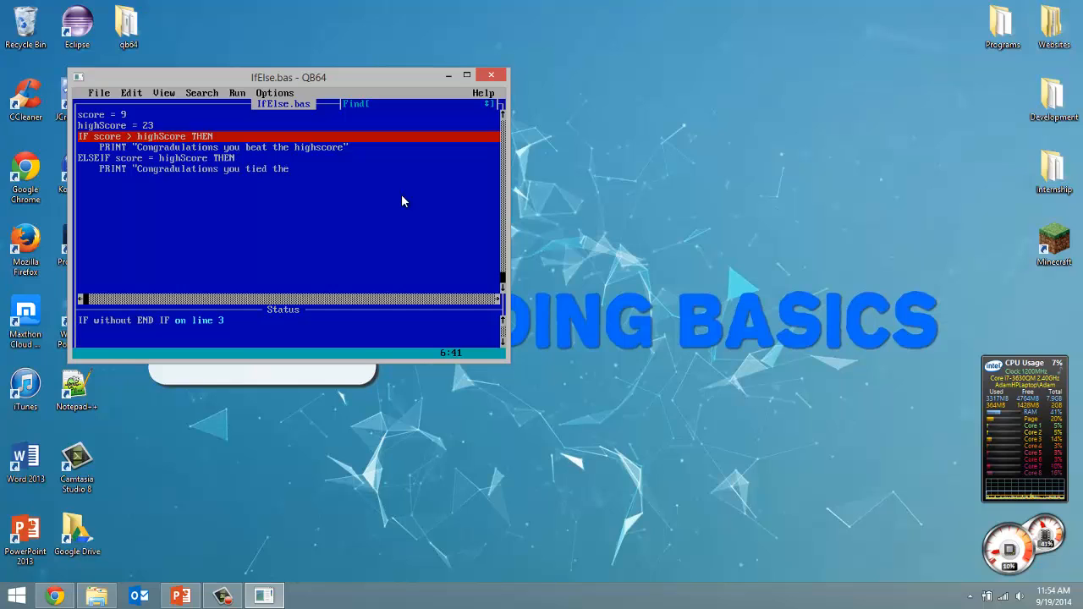
text(highscore")
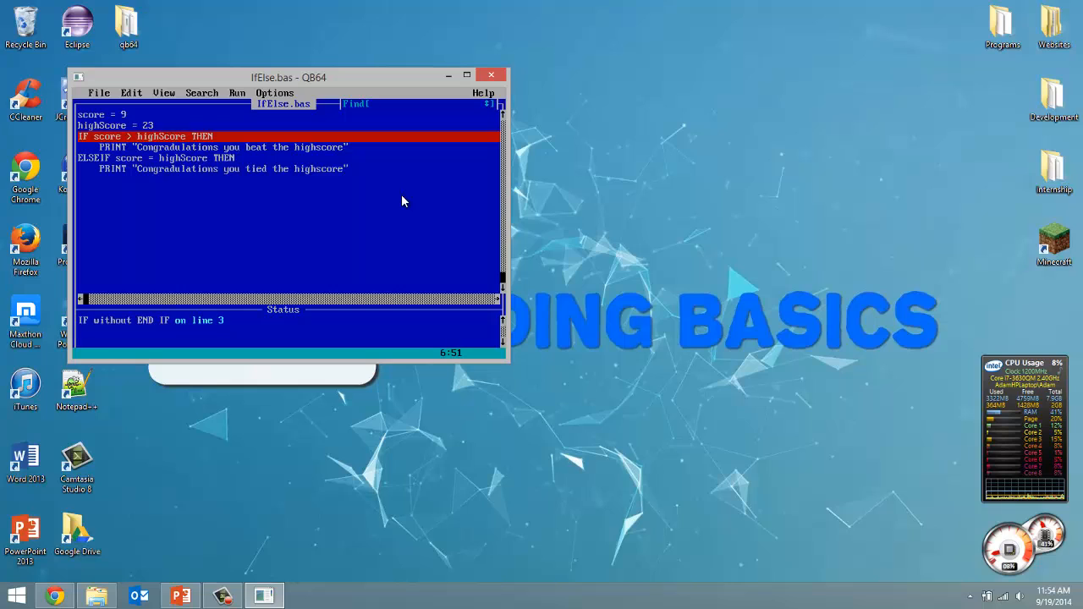
text(ELSE)
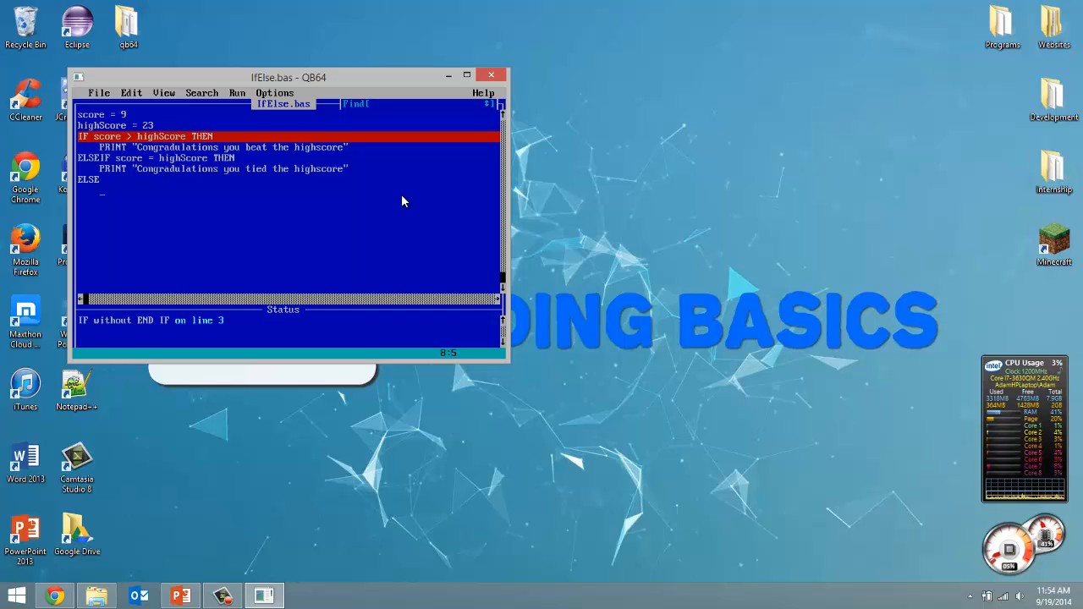
Step: Make the ELSE branch PRINT "Sorry but you did not beat the highscore"
text(PRINT)
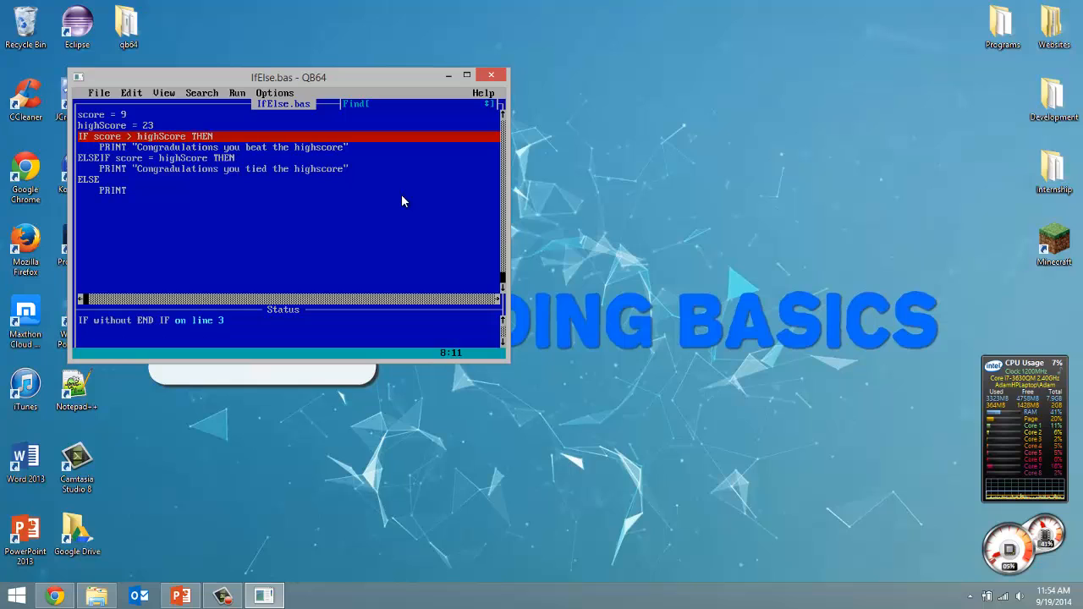
text("Sorry but you did not beat the highscore)
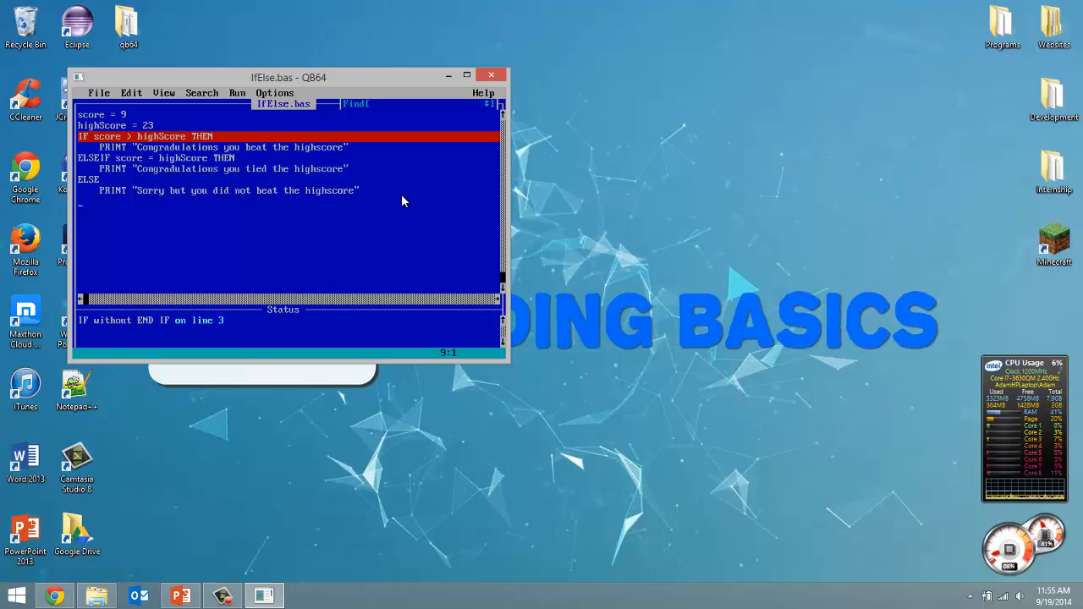
mouse_move(108, 320)
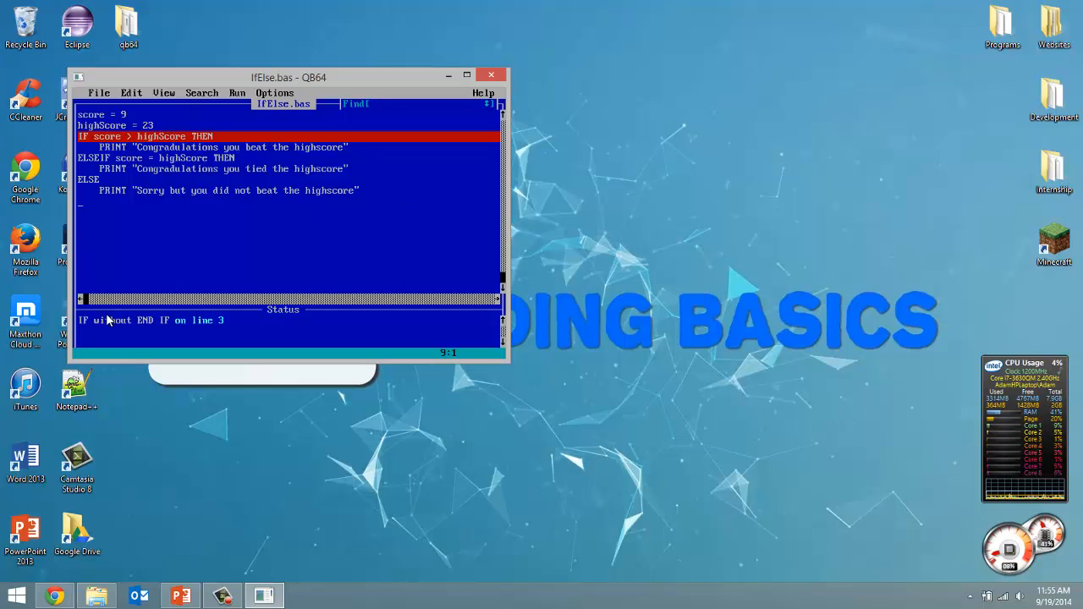
mouse_move(199, 193)
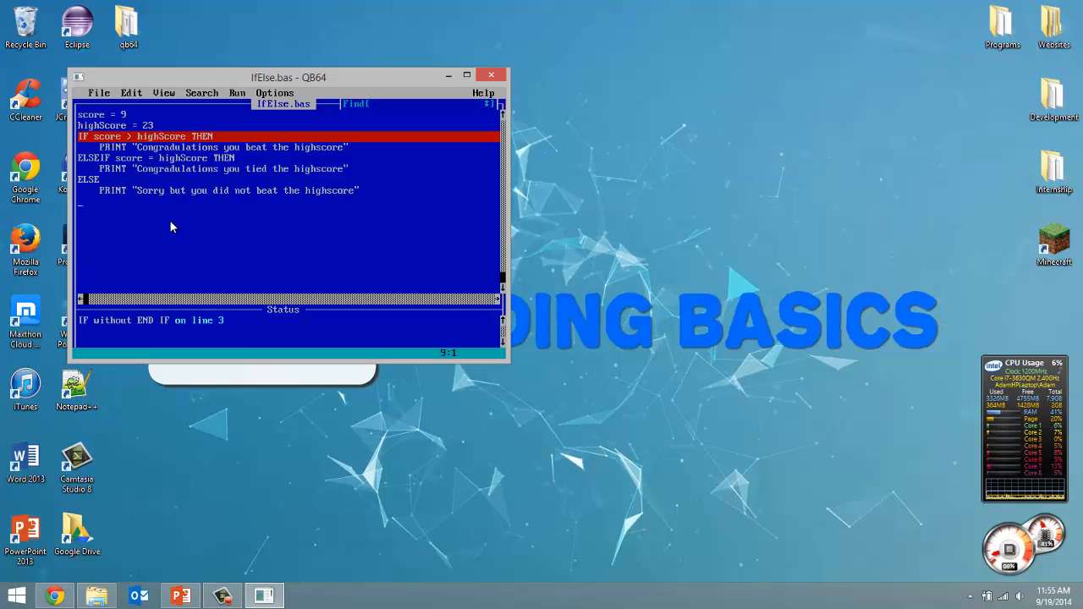
mouse_move(203, 244)
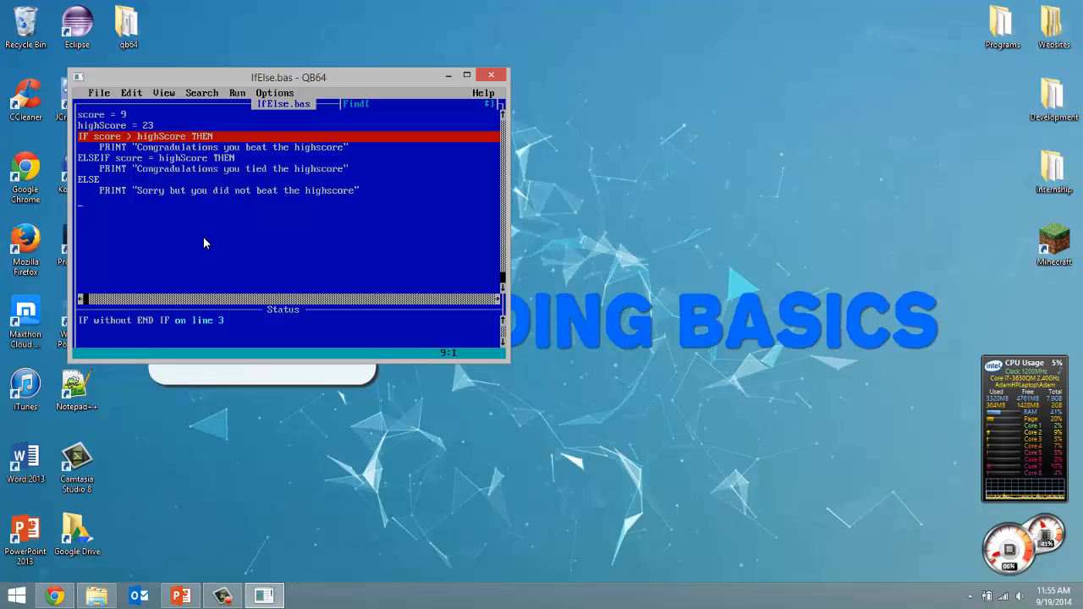
Step: Add END IF after the ELSE branch so the status reads OK
text(END IF)
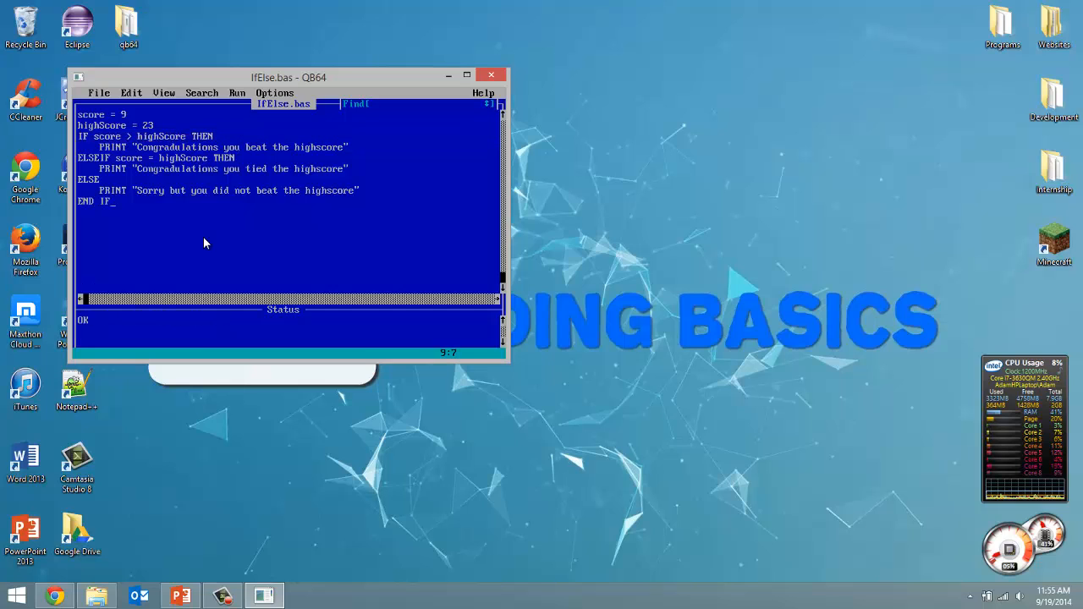
mouse_move(127, 205)
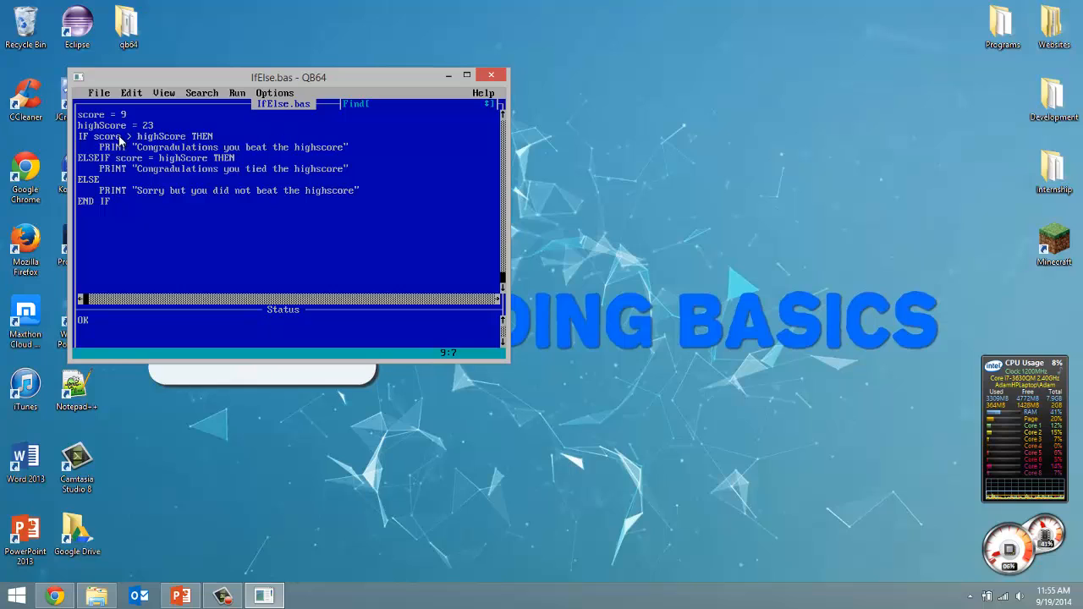
mouse_move(116, 200)
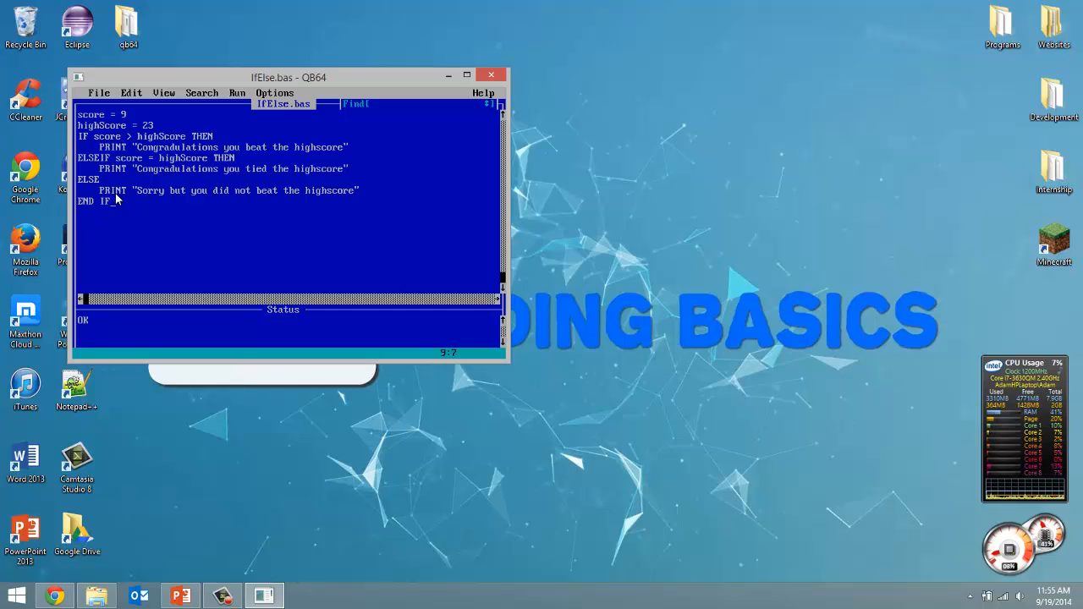
mouse_move(228, 138)
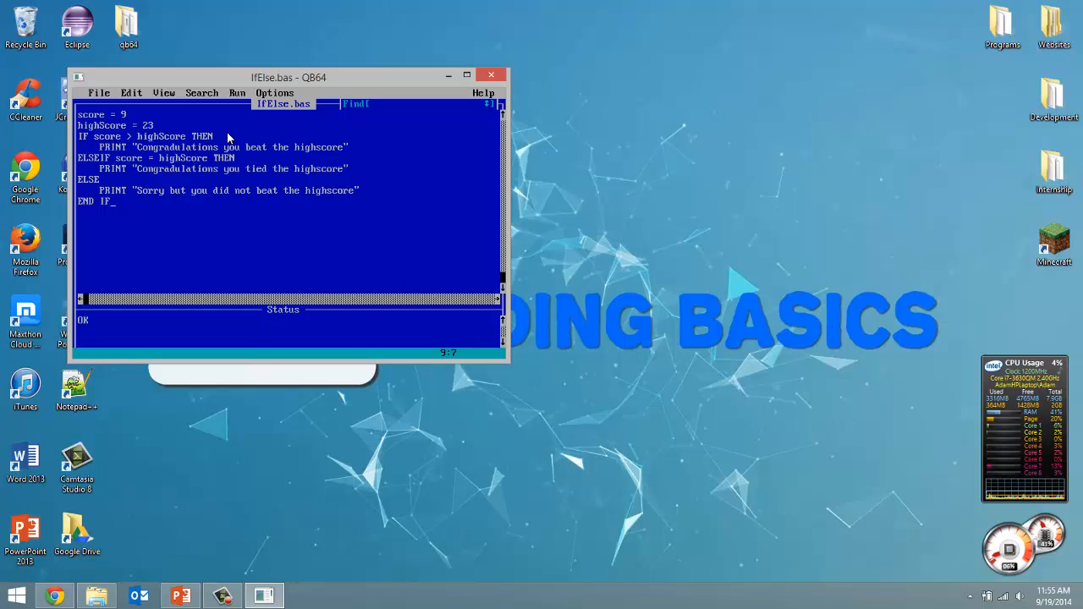
mouse_move(338, 175)
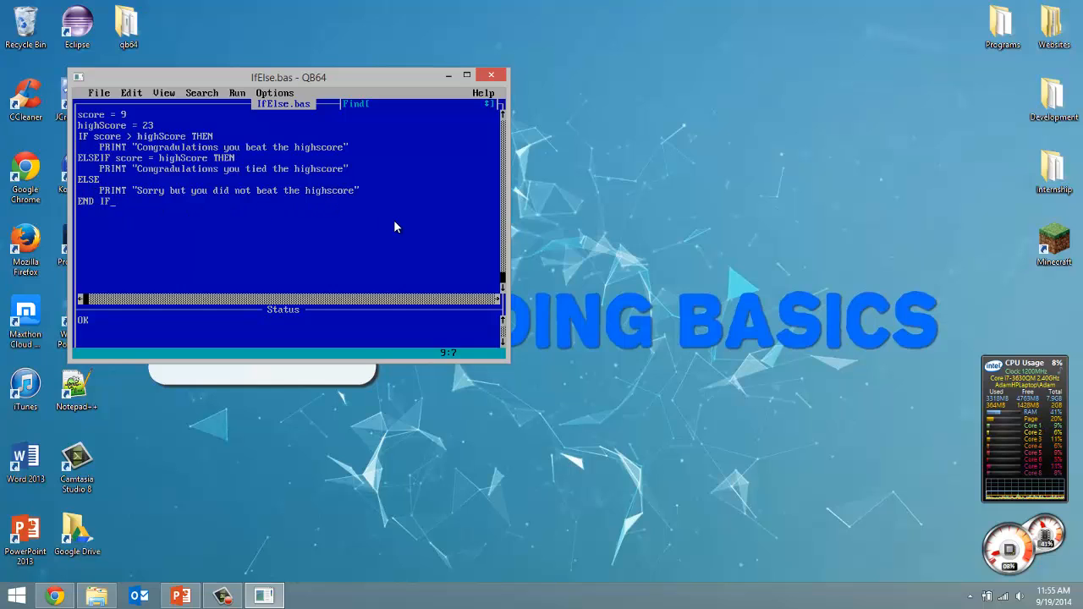
mouse_move(258, 90)
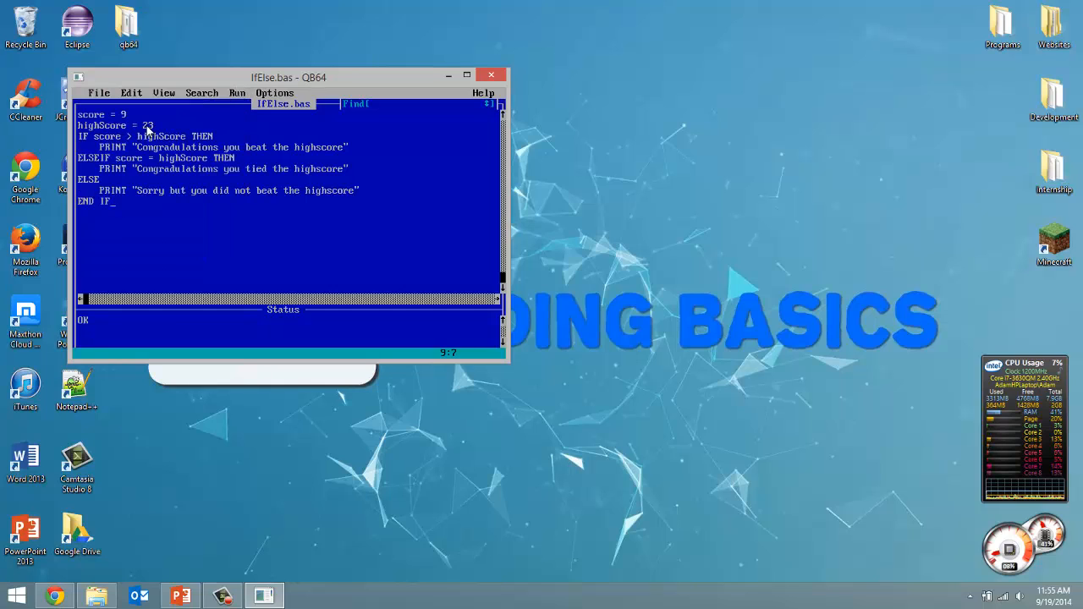
Step: Run the program once with Run > Start
click(237, 92)
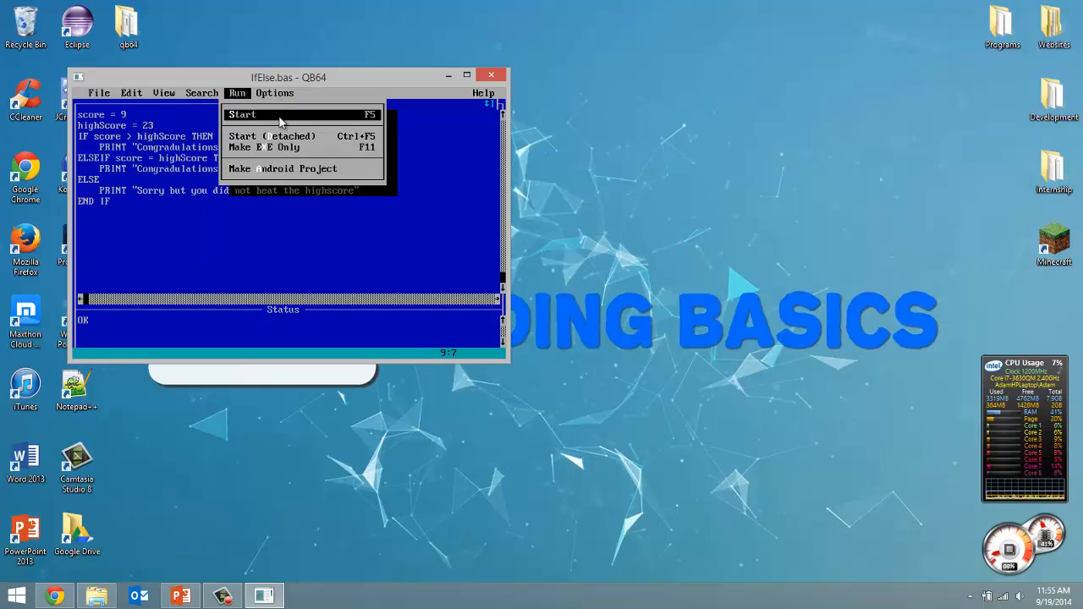
click(242, 114)
text(2)
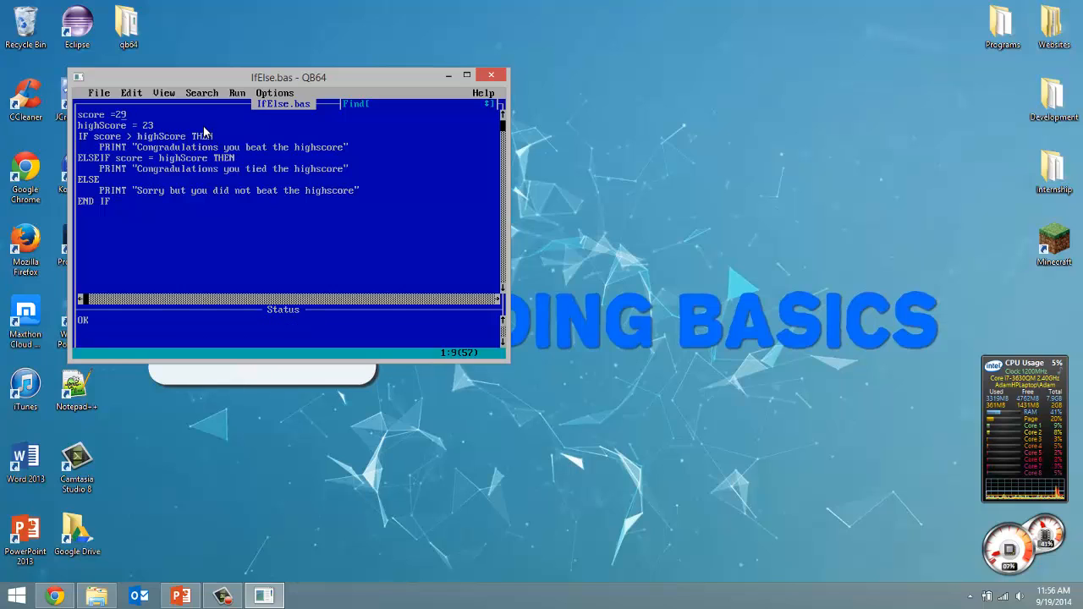
Step: Run the program with score 23 and close the output window
click(237, 92)
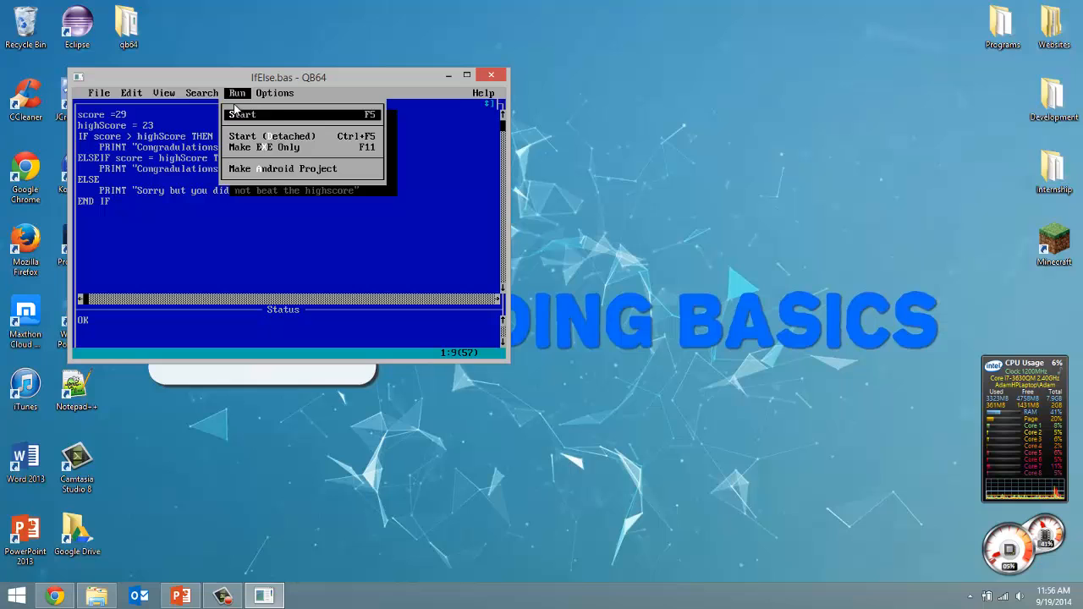
click(242, 114)
text( 23)
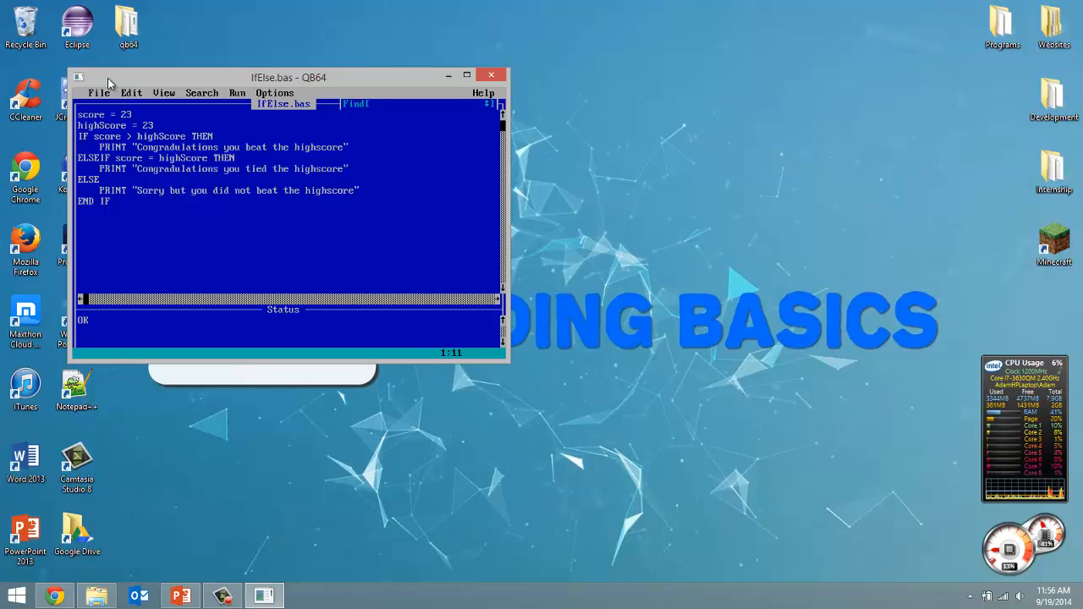
click(237, 93)
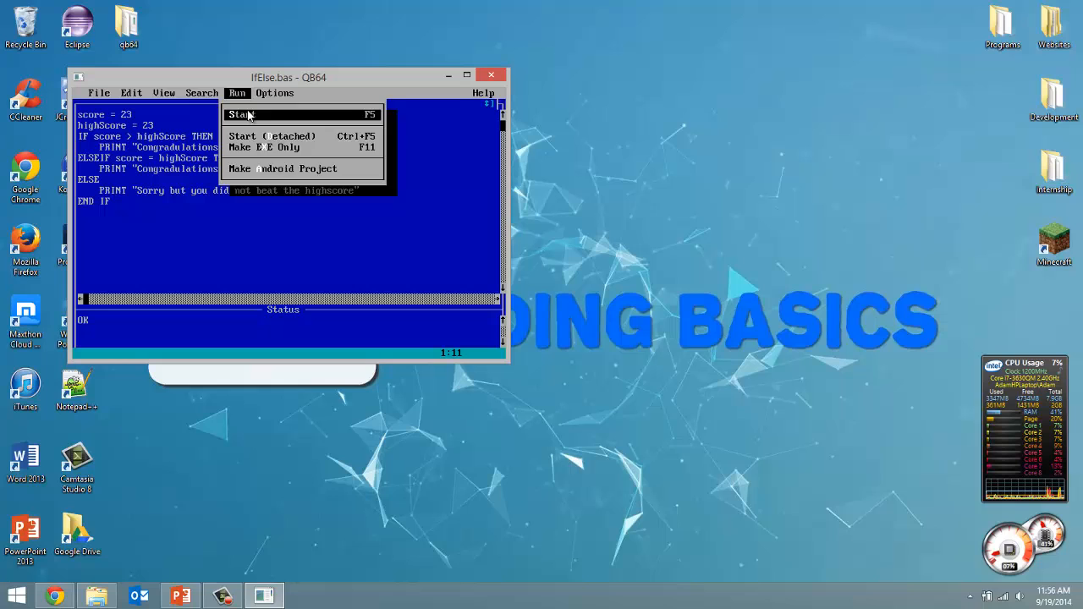
click(241, 114)
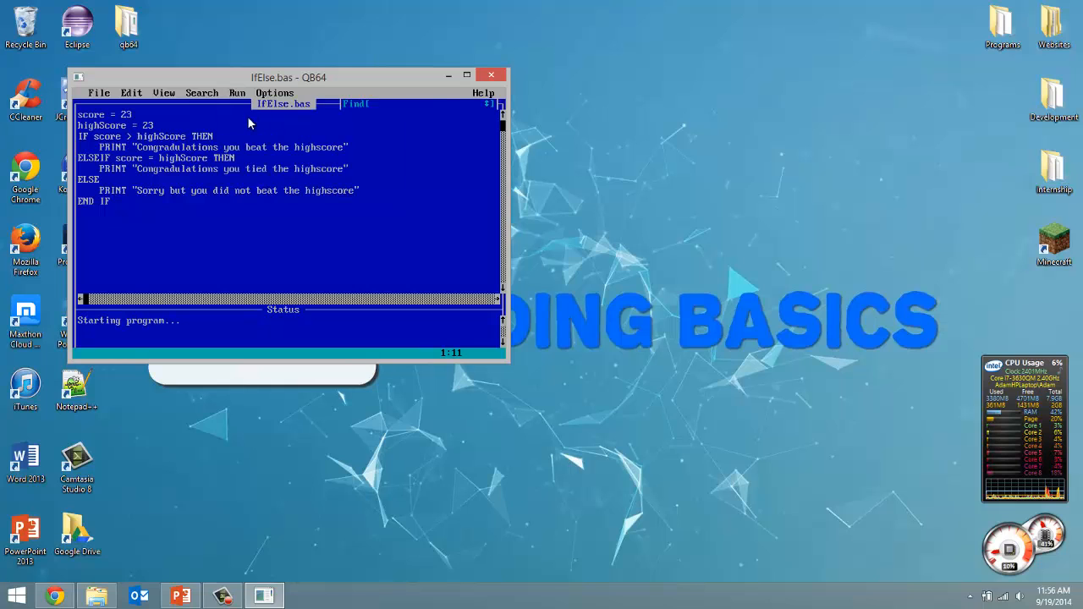
click(237, 92)
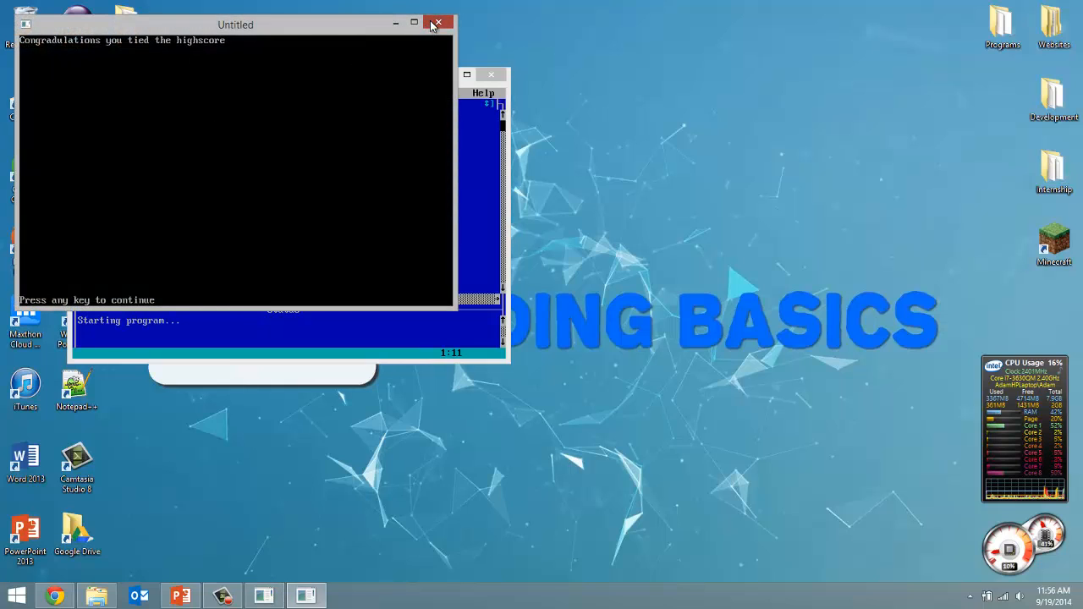
click(438, 22)
text(INPUT)
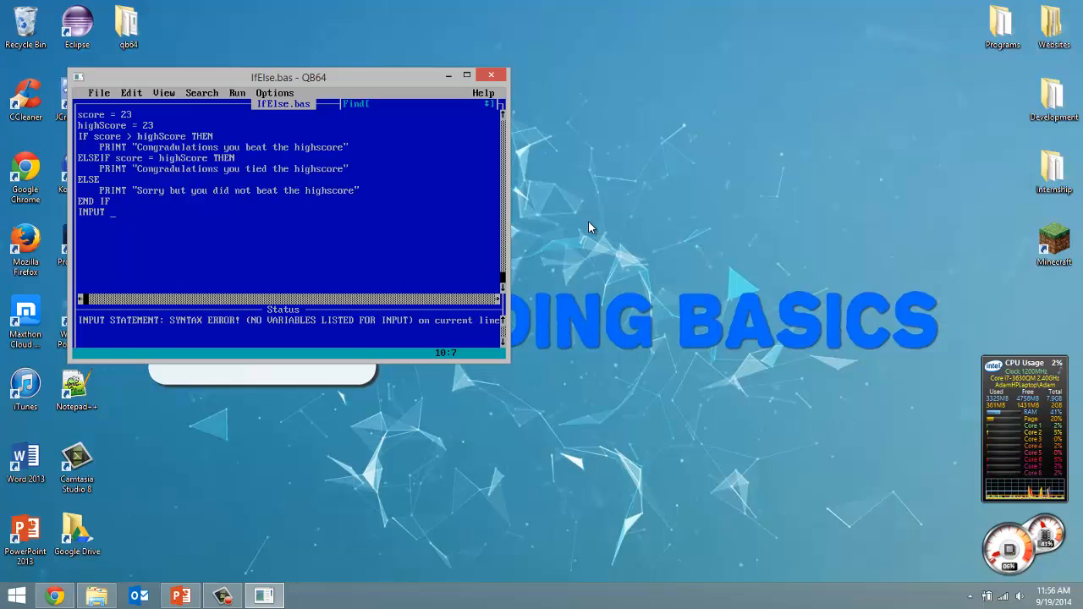
Step: Type INPUT "Do you want to play again? (y/n)", answer$ after END IF
text("Do you want to pla)
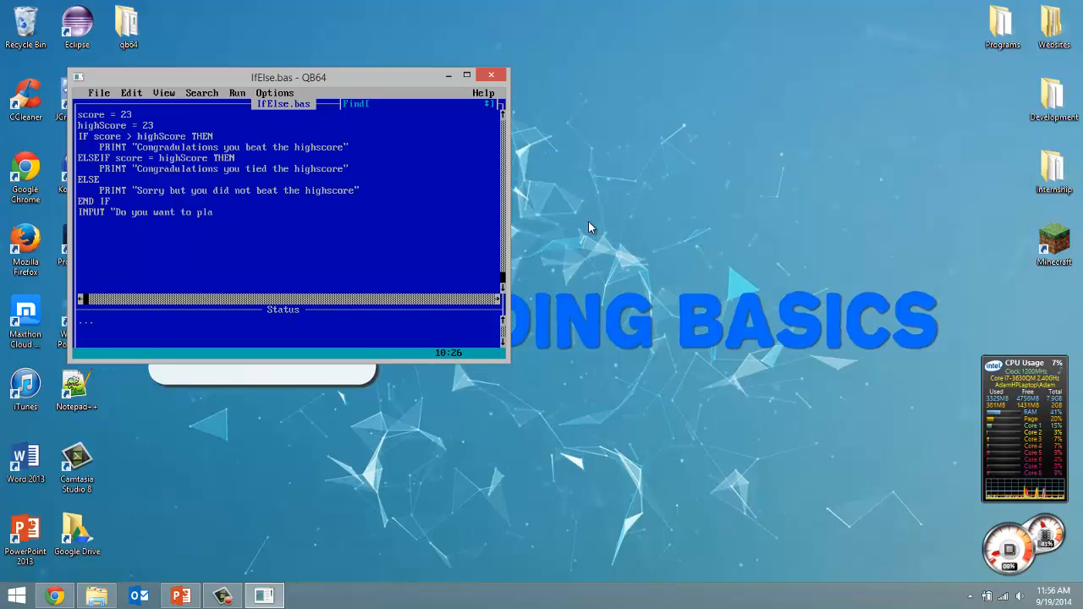
text(y again?)
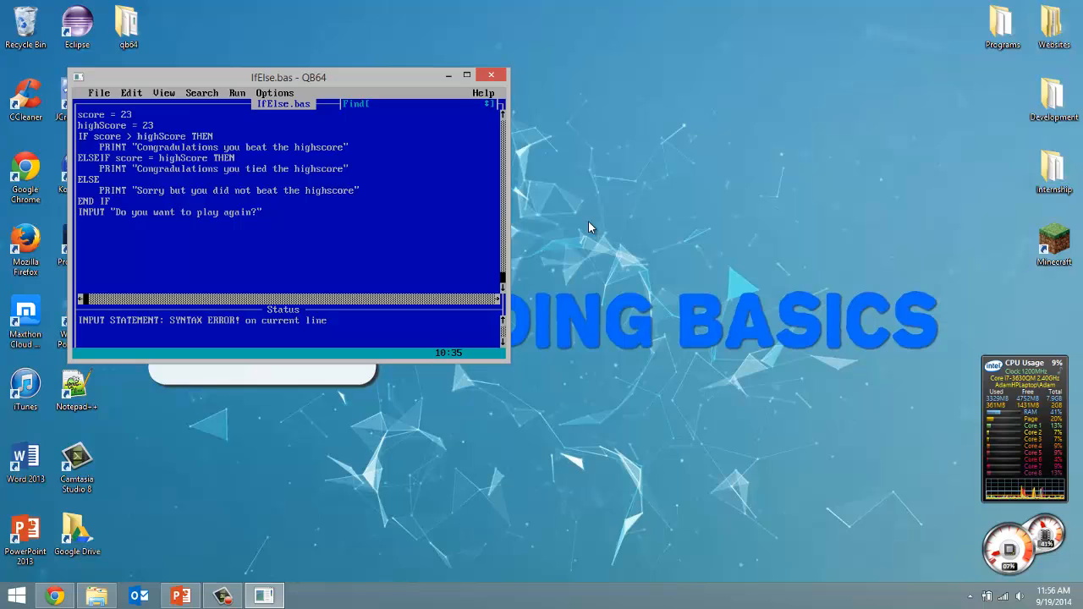
text(,)
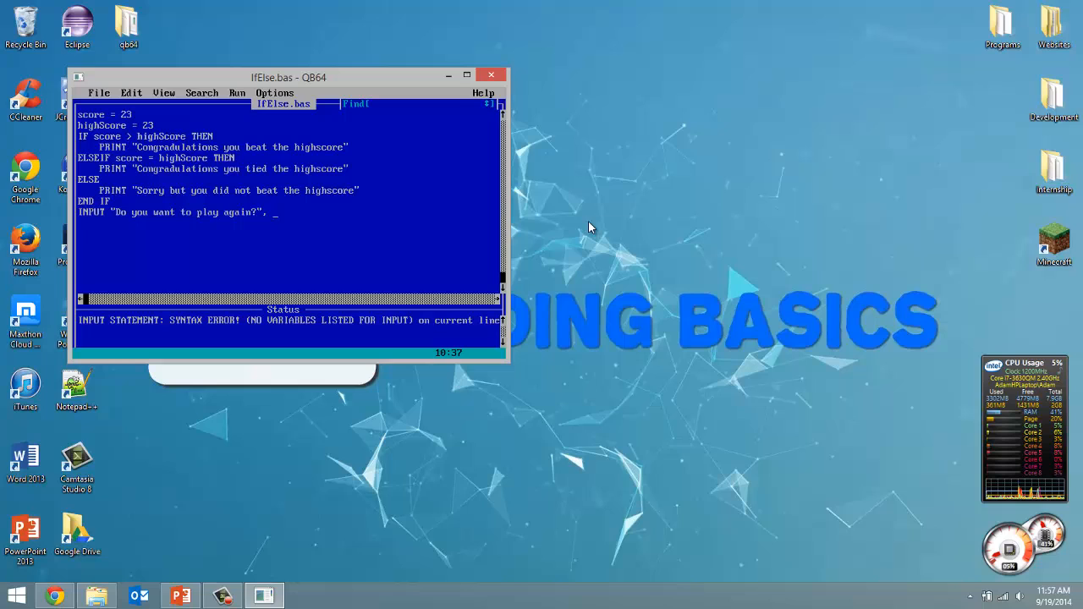
text(answer$)
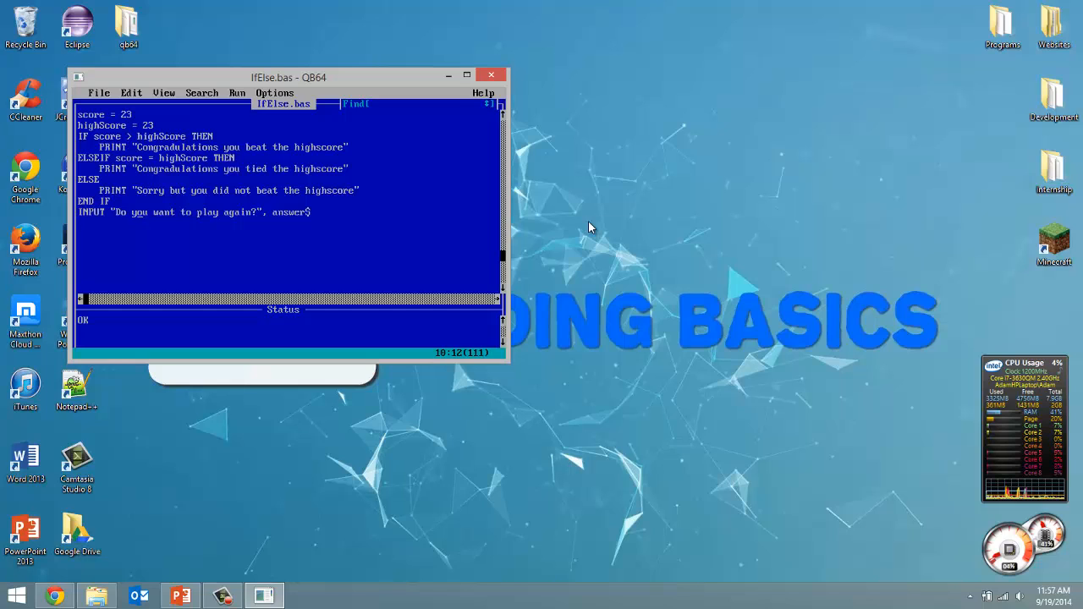
text(" ")
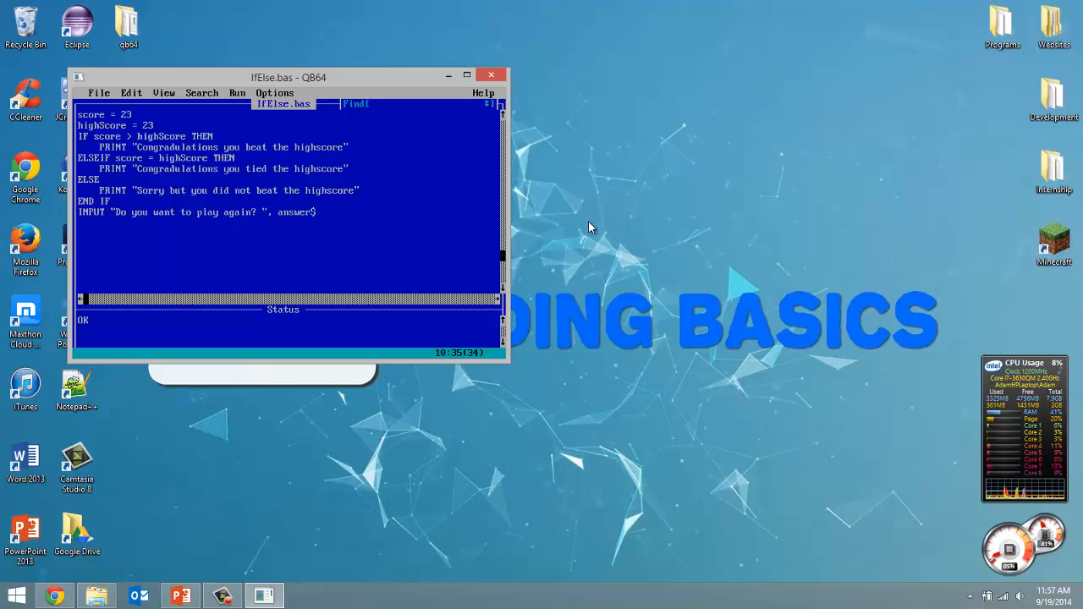
text((y/n))
click(288, 223)
text(IF)
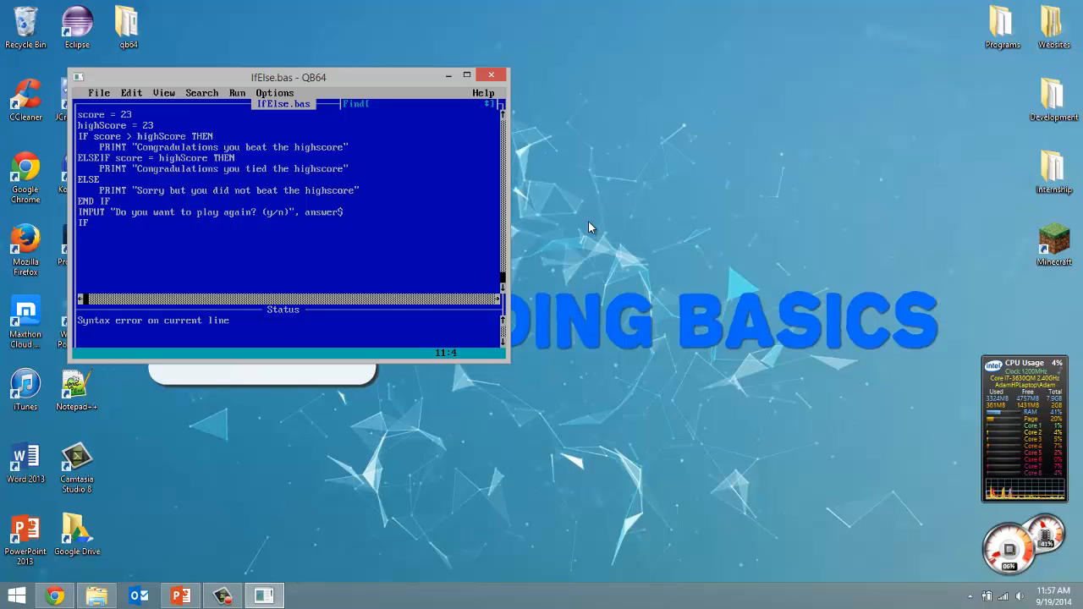
Step: Add IF answer$ = "y" THEN with PRINT "Ok lets play again!" inside
text(a)
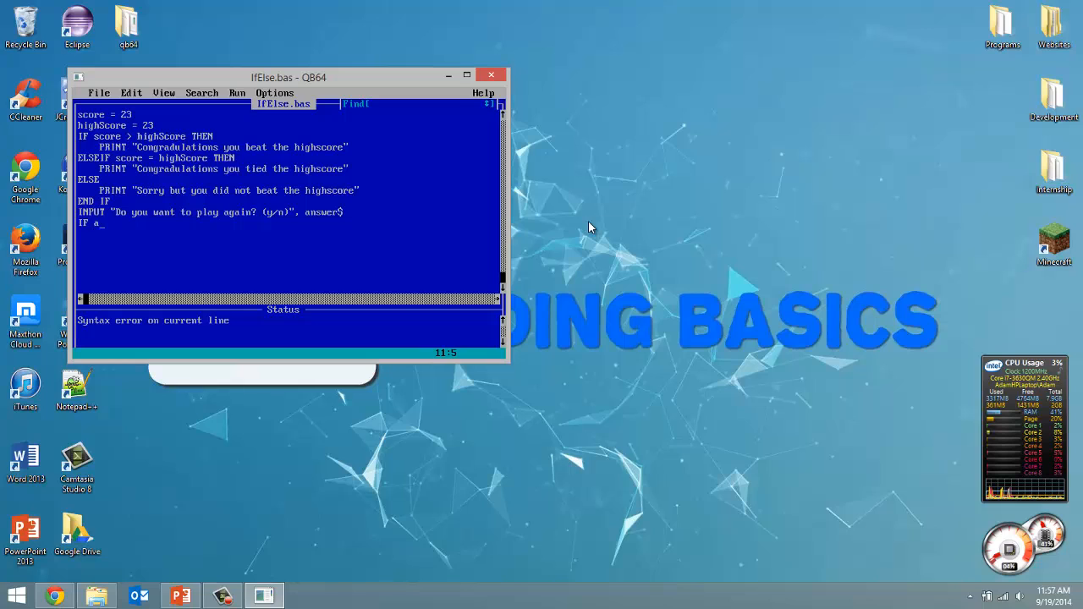
text(nswer$)
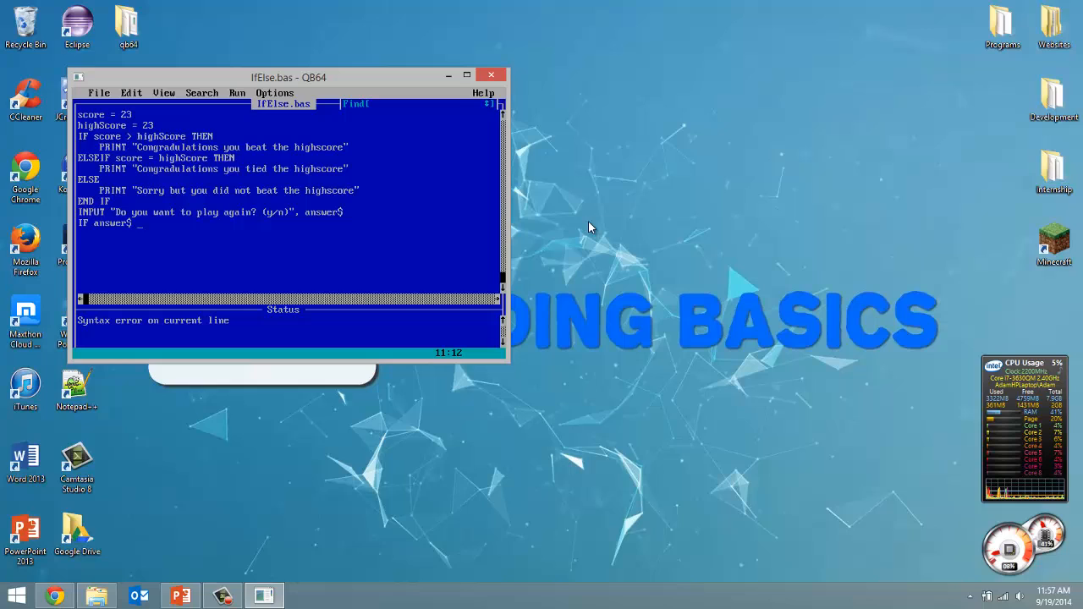
text(=)
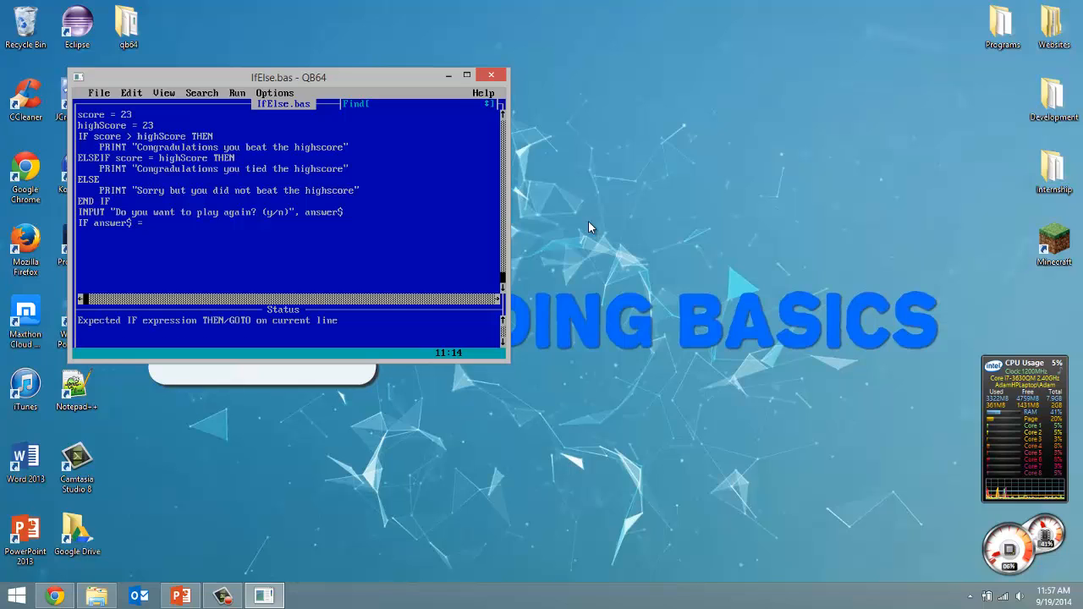
text("y")
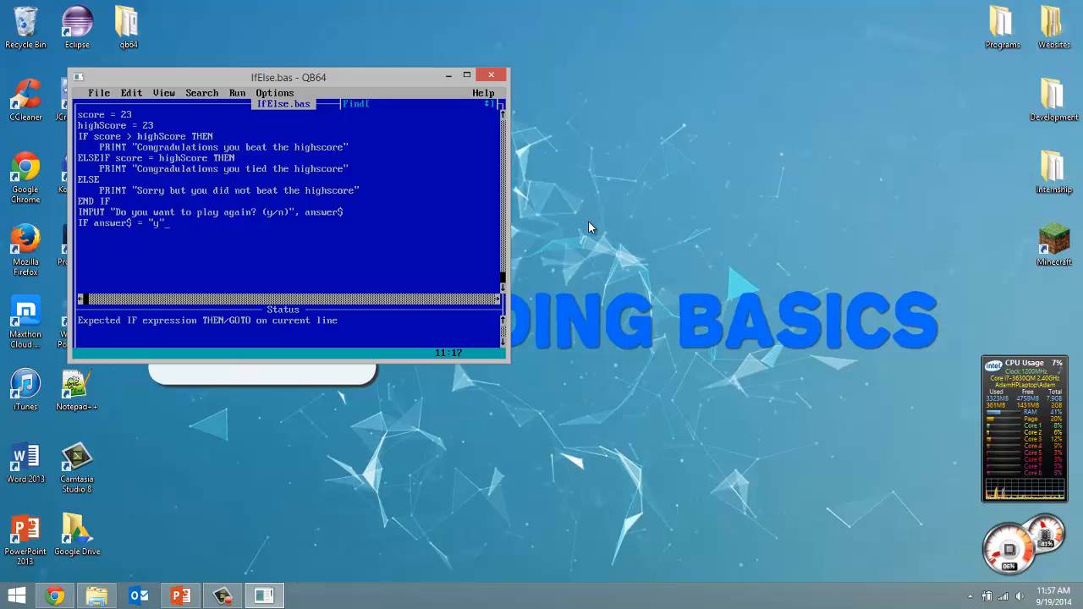
text(THEN)
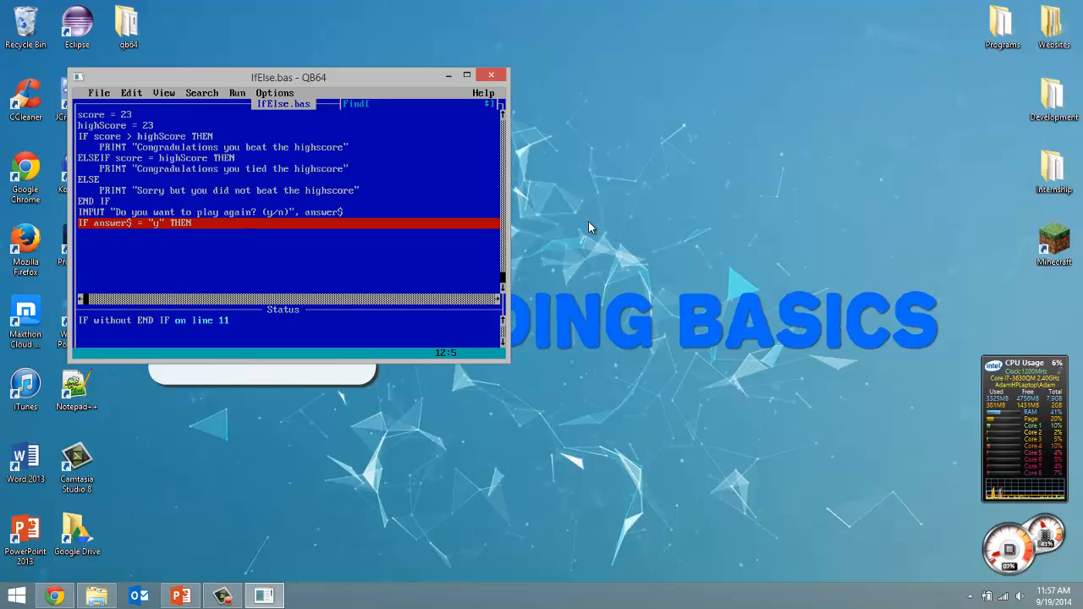
text(PRIUN)
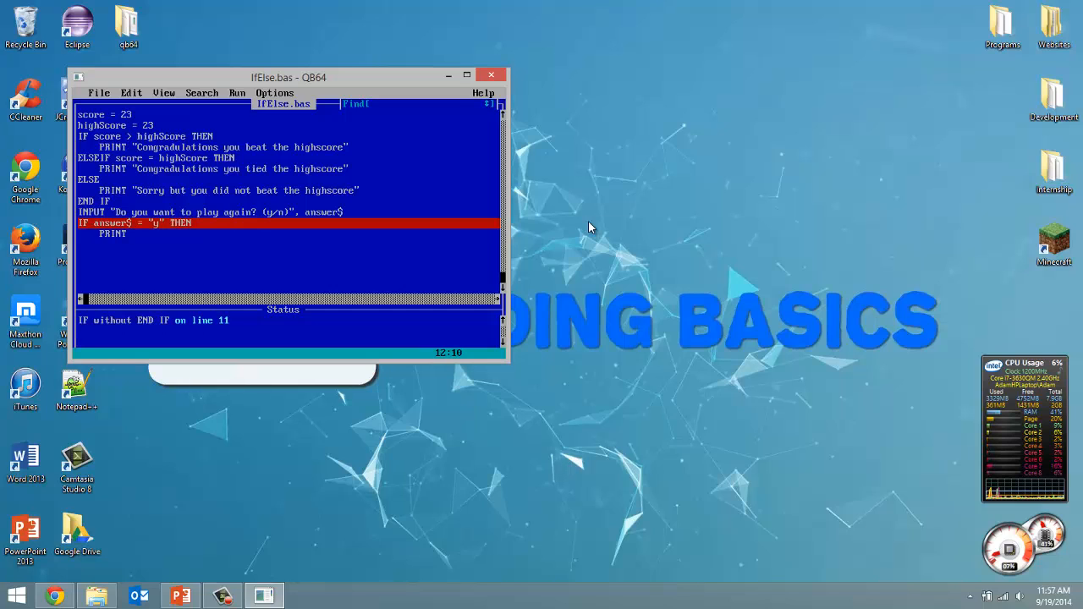
text("Ok)
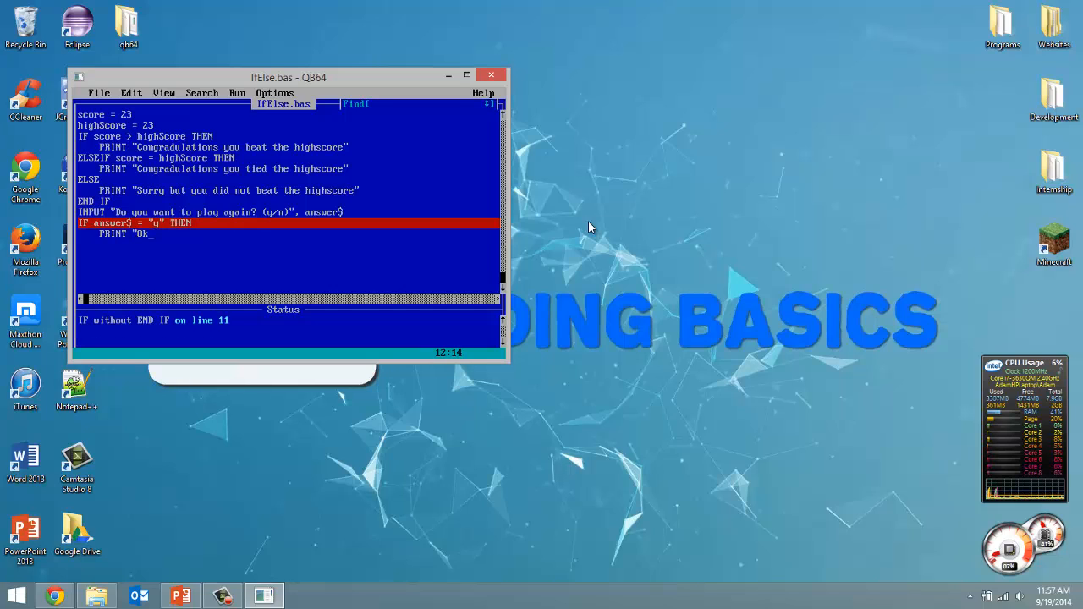
text(lets play)
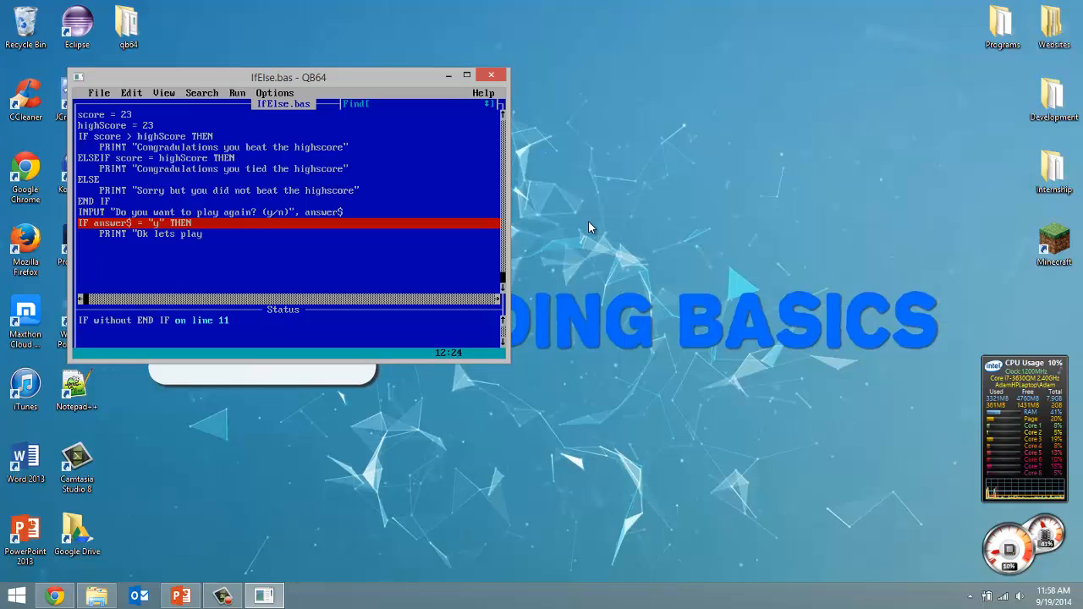
text(again!")
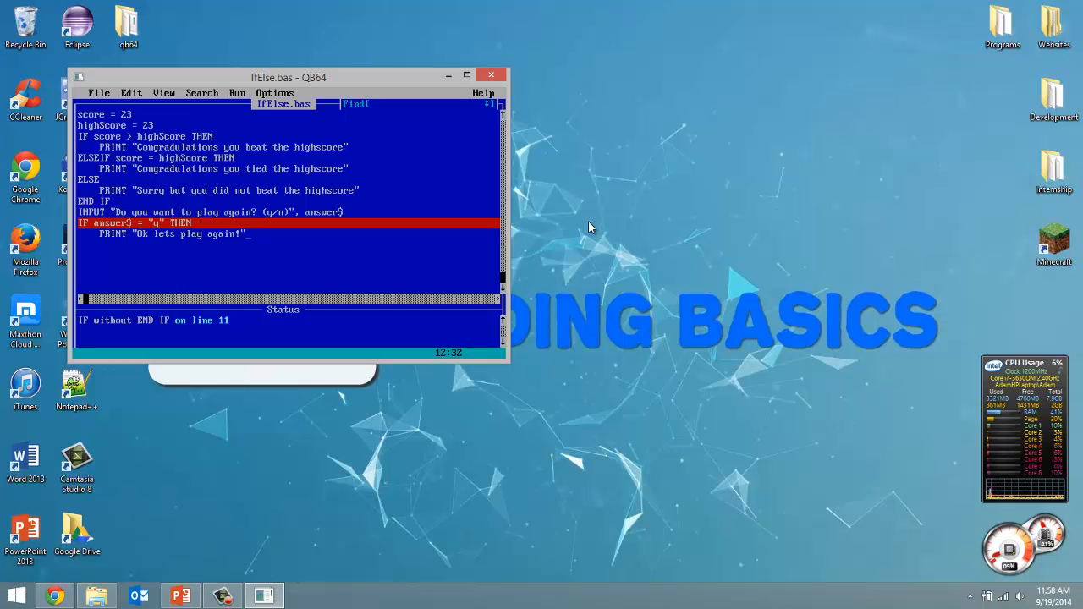
Step: Close that block with END IF and add PRINT "GOOD BYE"
text(E)
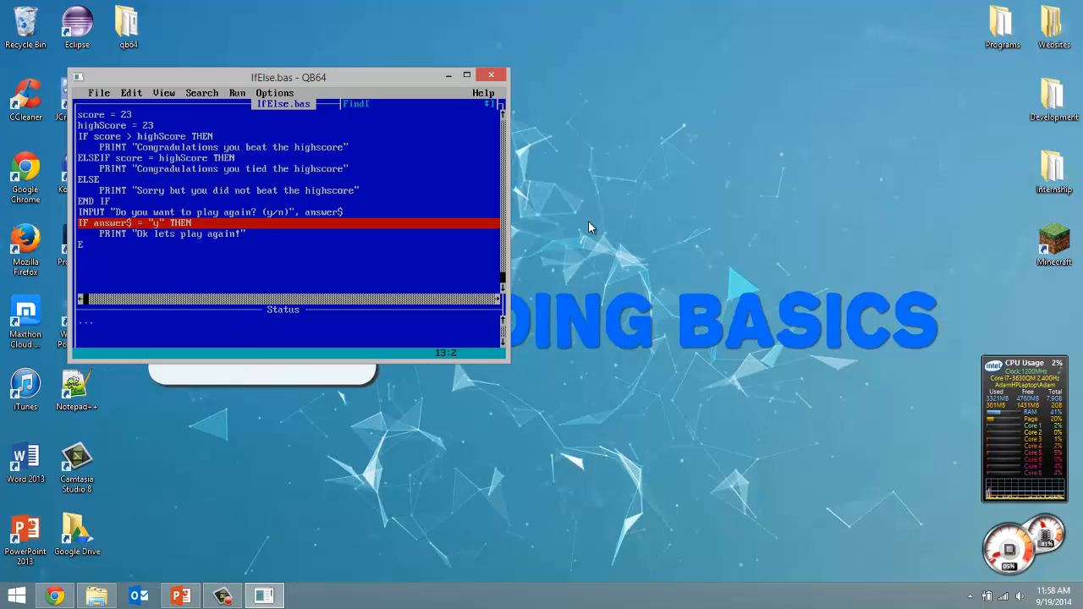
text(NDIF)
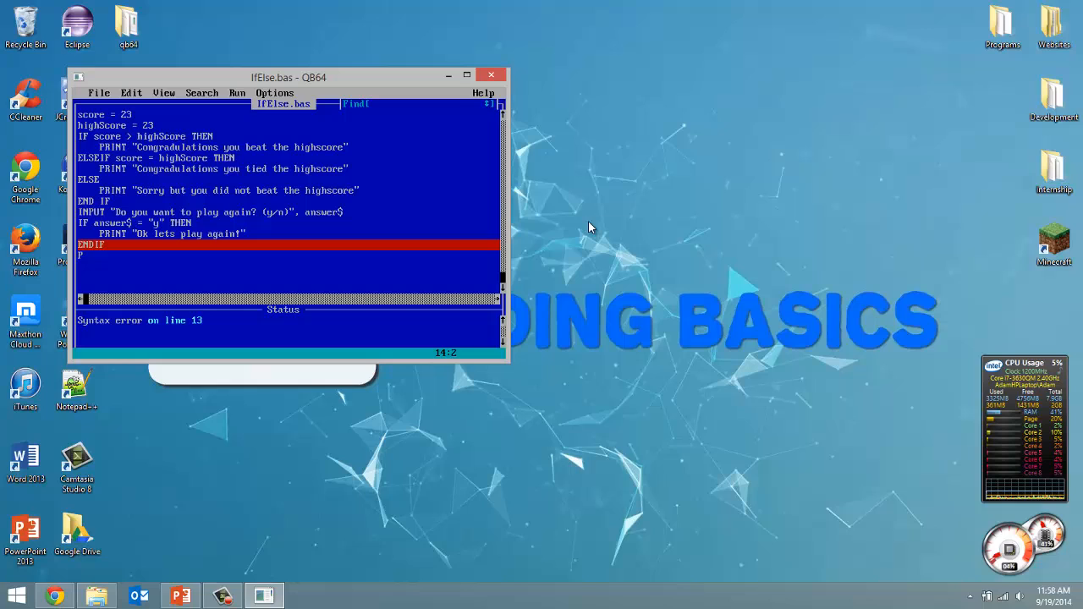
text(PRINT ")
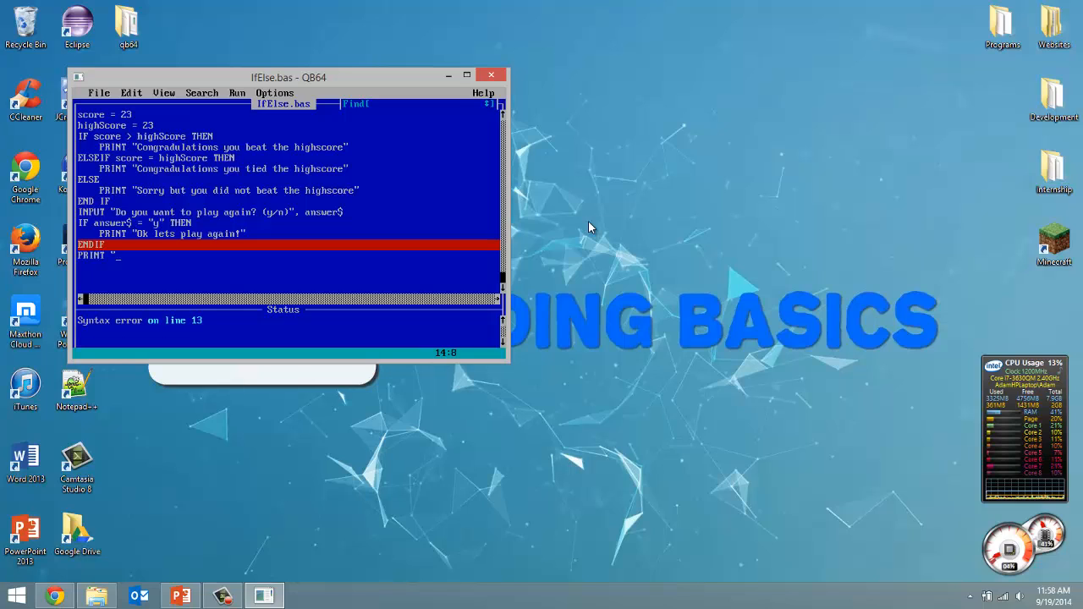
text(GOOD BYE)
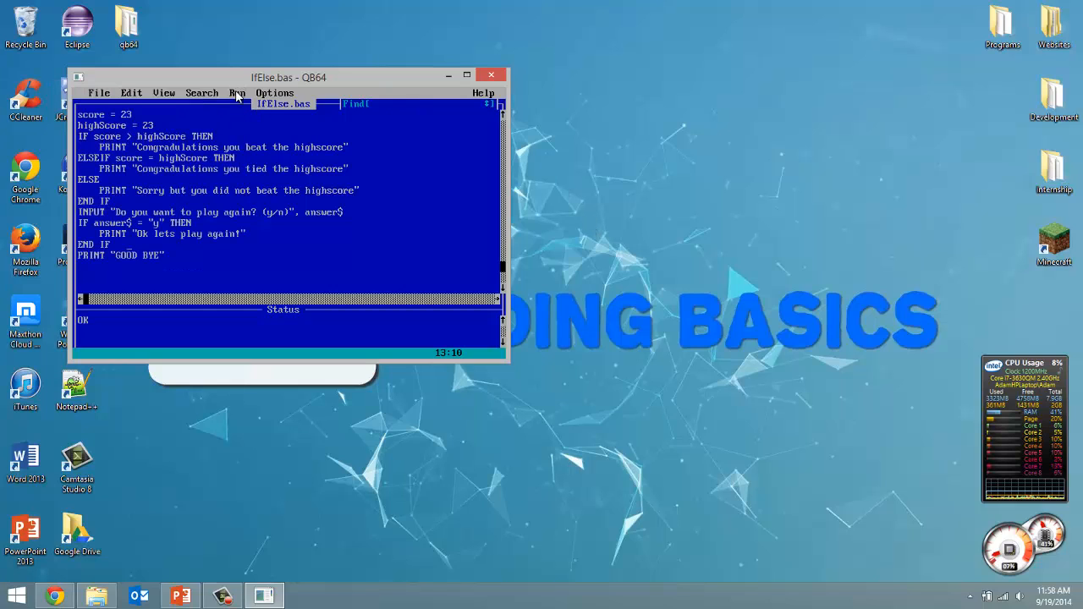
click(237, 92)
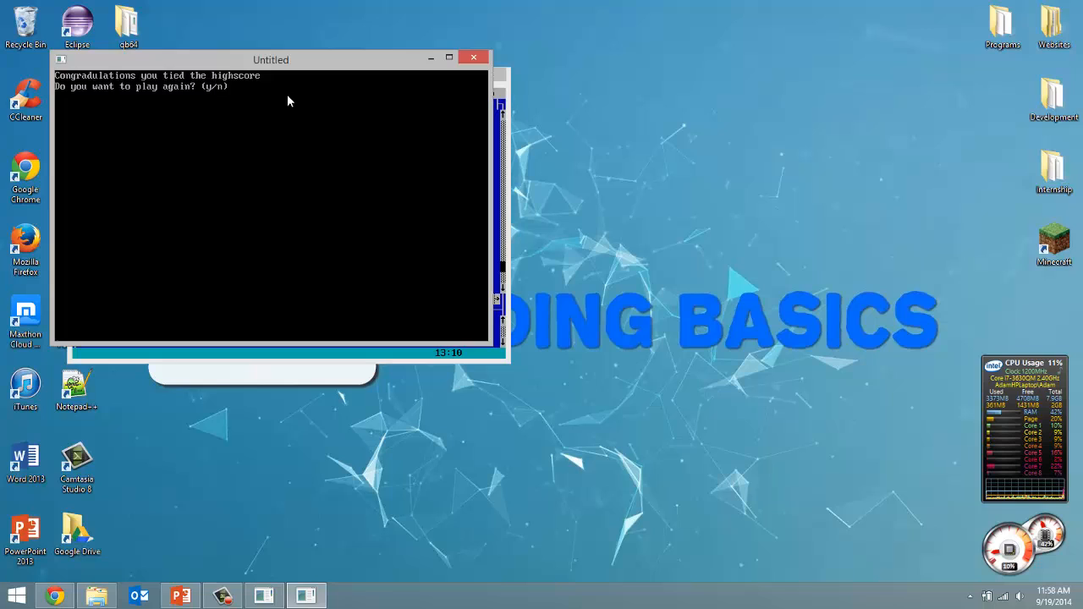
text(y)
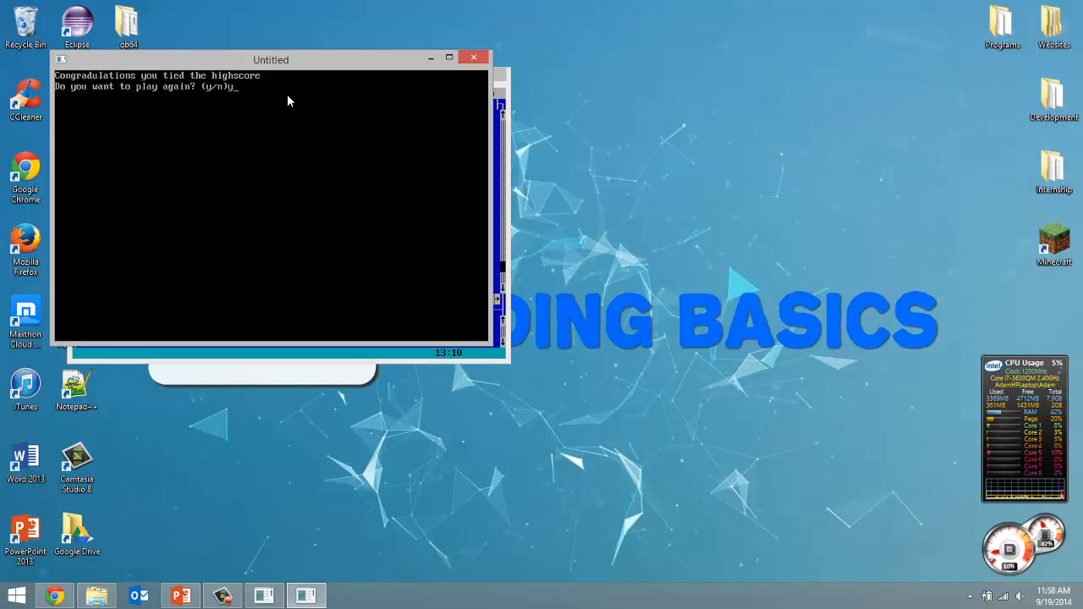
text(y)
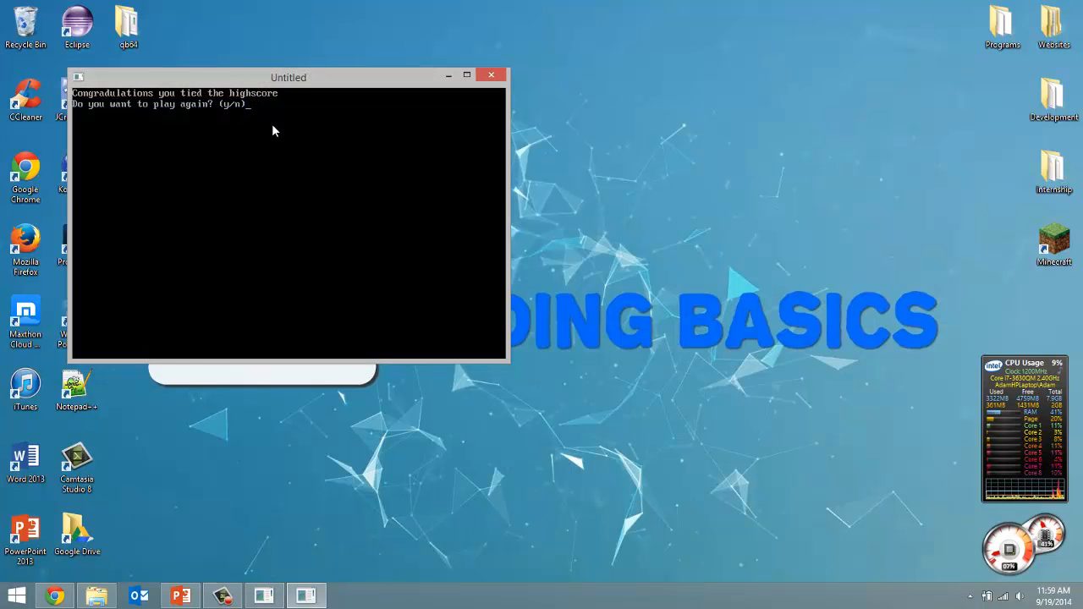
text(n)
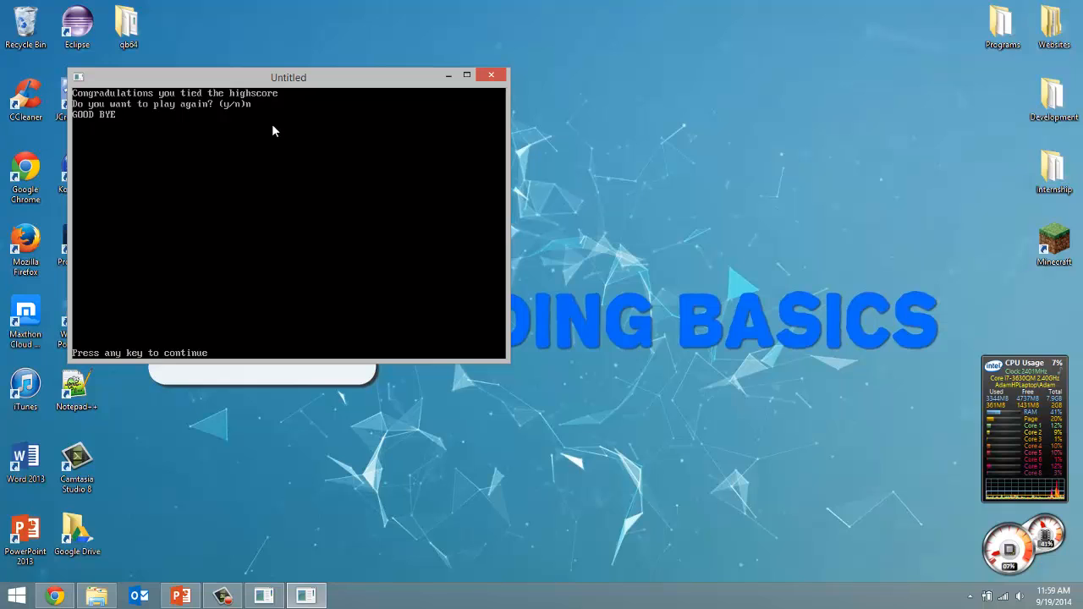
mouse_move(491, 76)
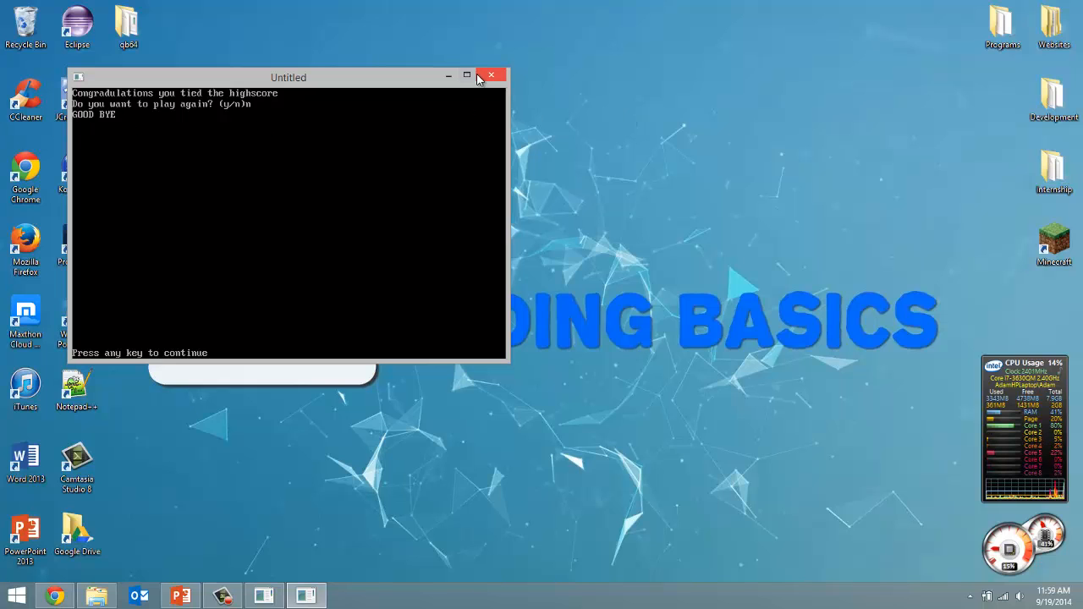
click(238, 93)
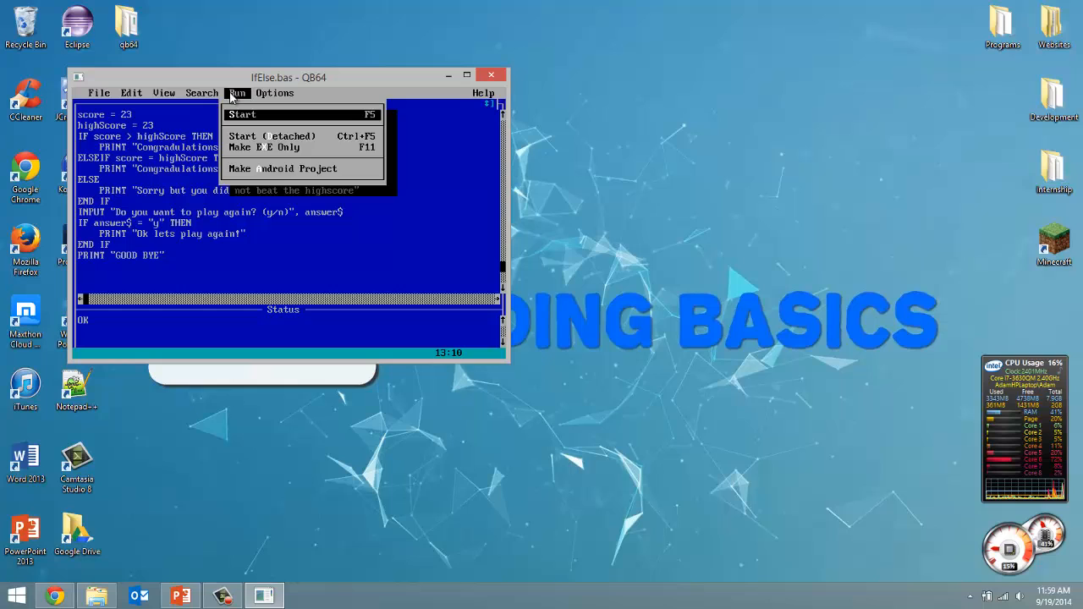
click(242, 114)
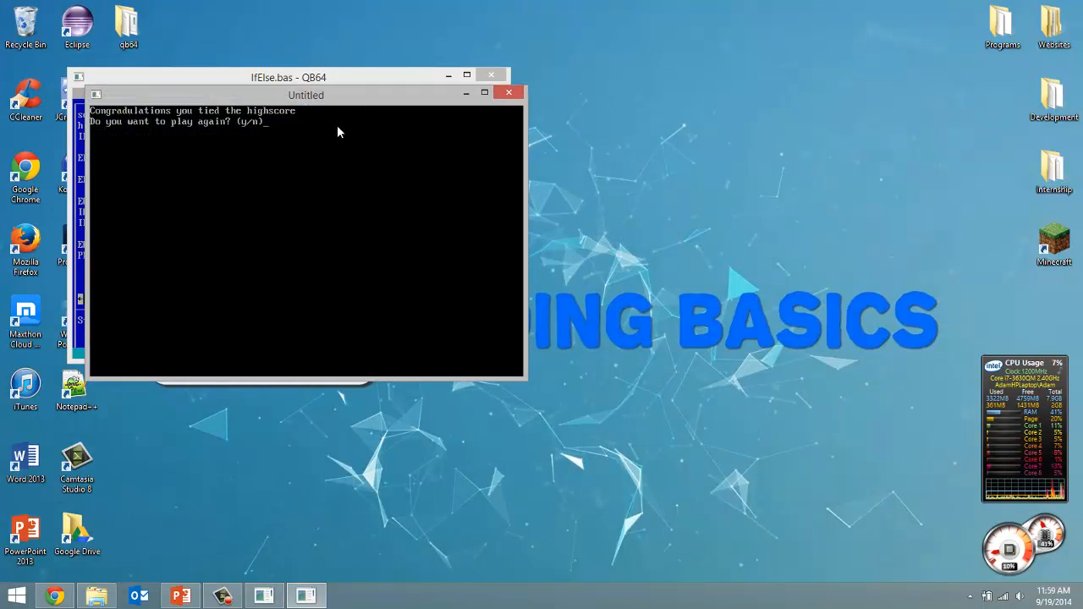
text(Y)
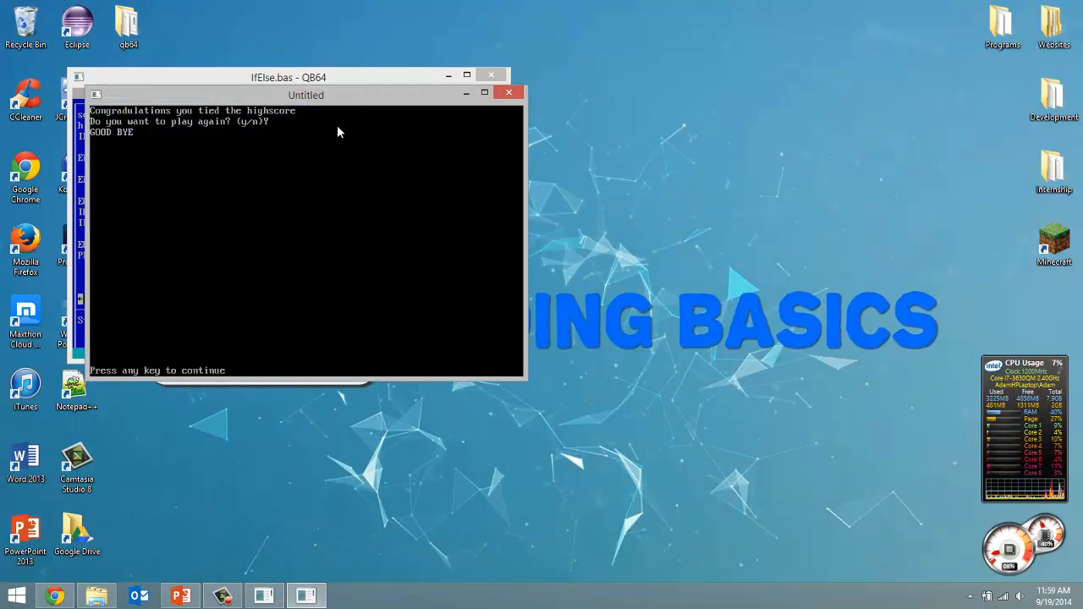
mouse_move(509, 92)
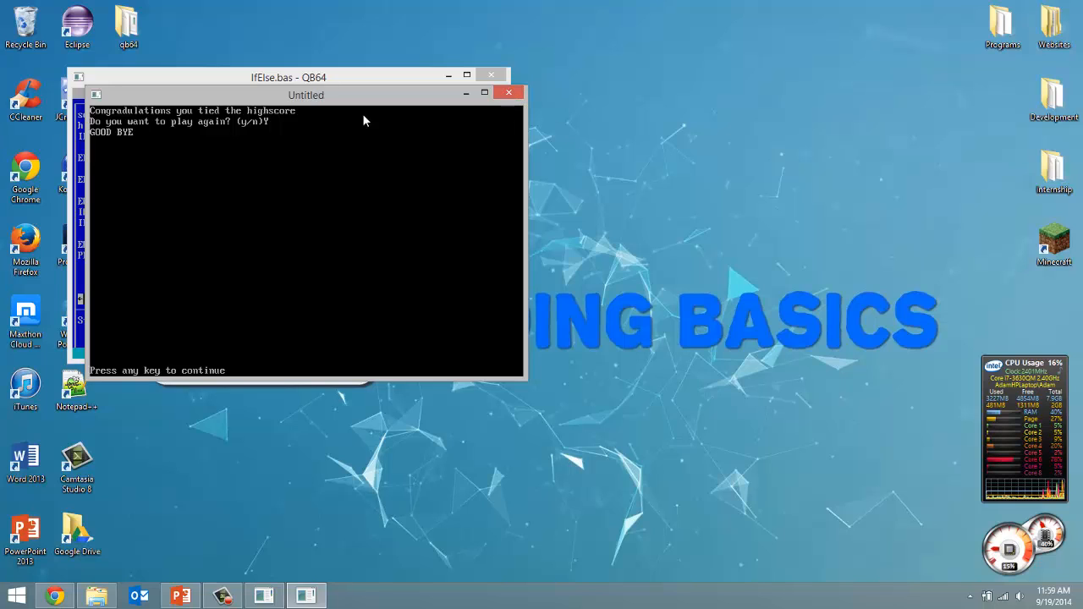
mouse_move(254, 127)
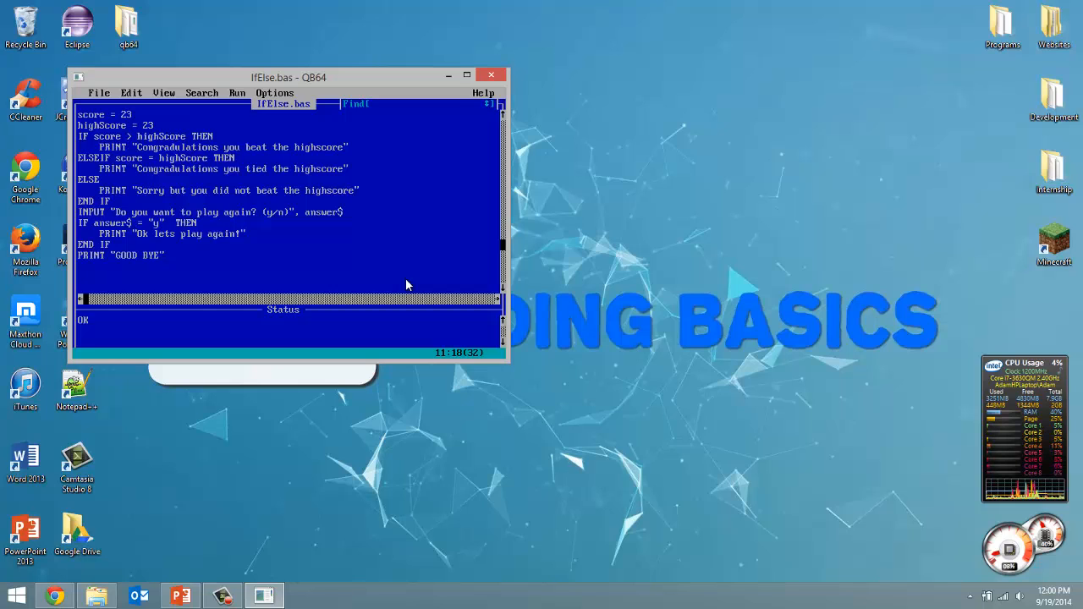
Step: Extend the check with OR answer$ = "Y" and test it by answering Y
text(OR answer$ = "Y)
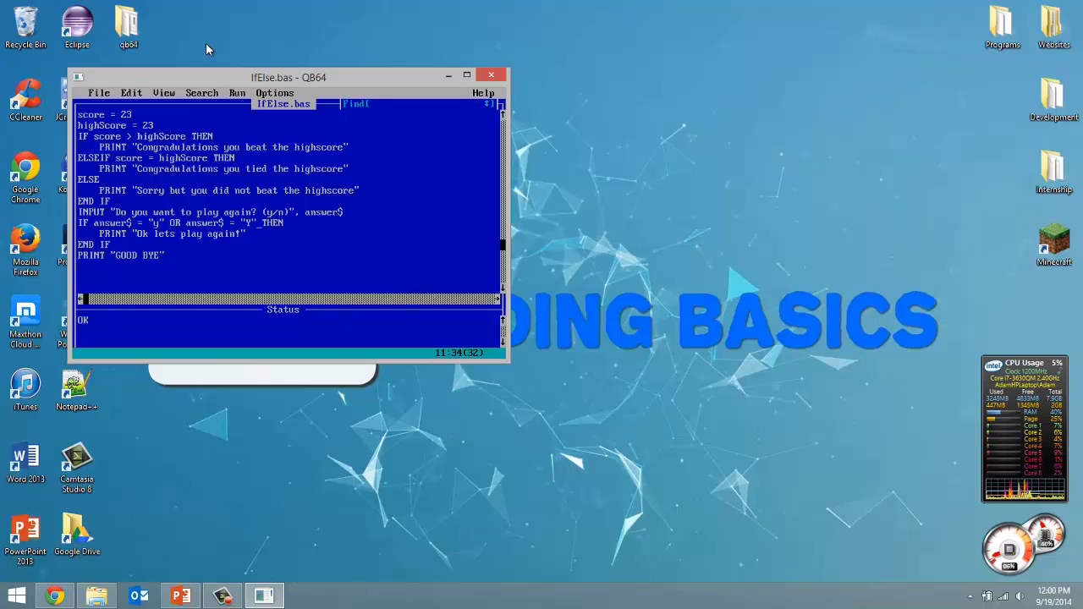
mouse_move(240, 93)
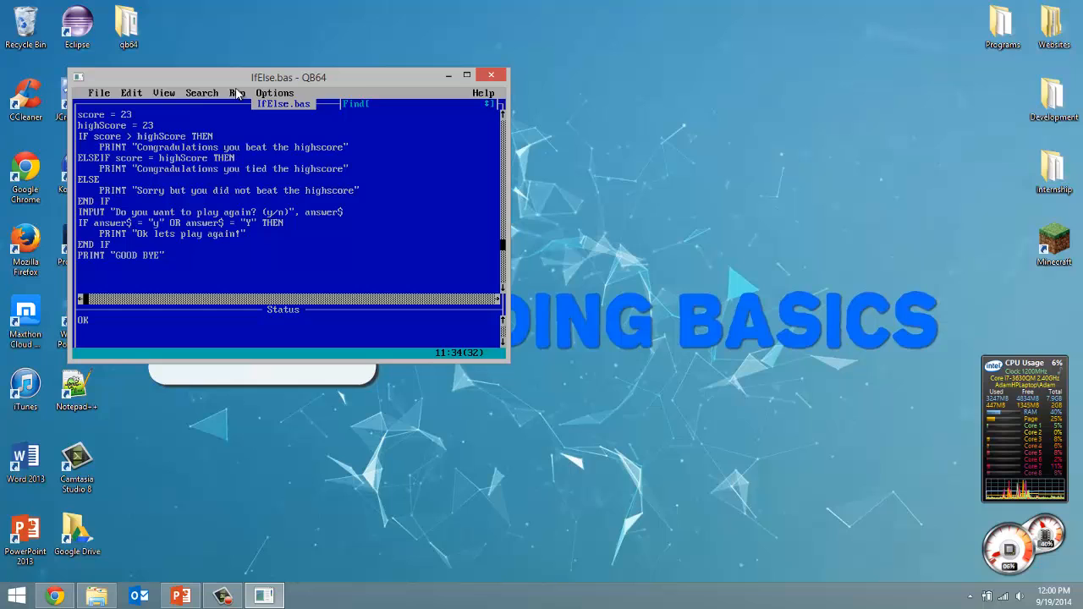
click(238, 93)
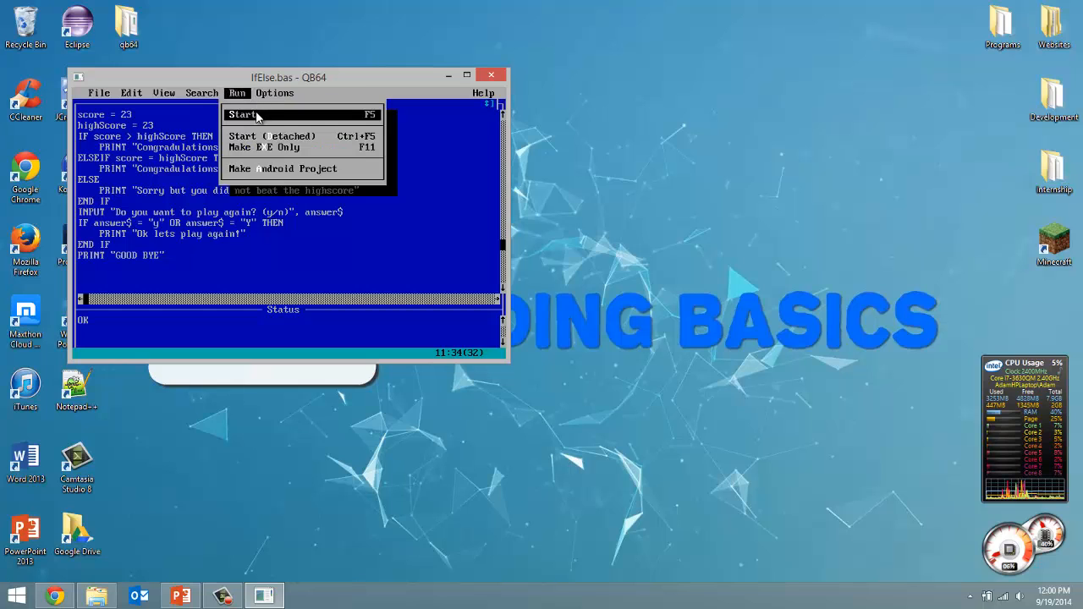
click(243, 114)
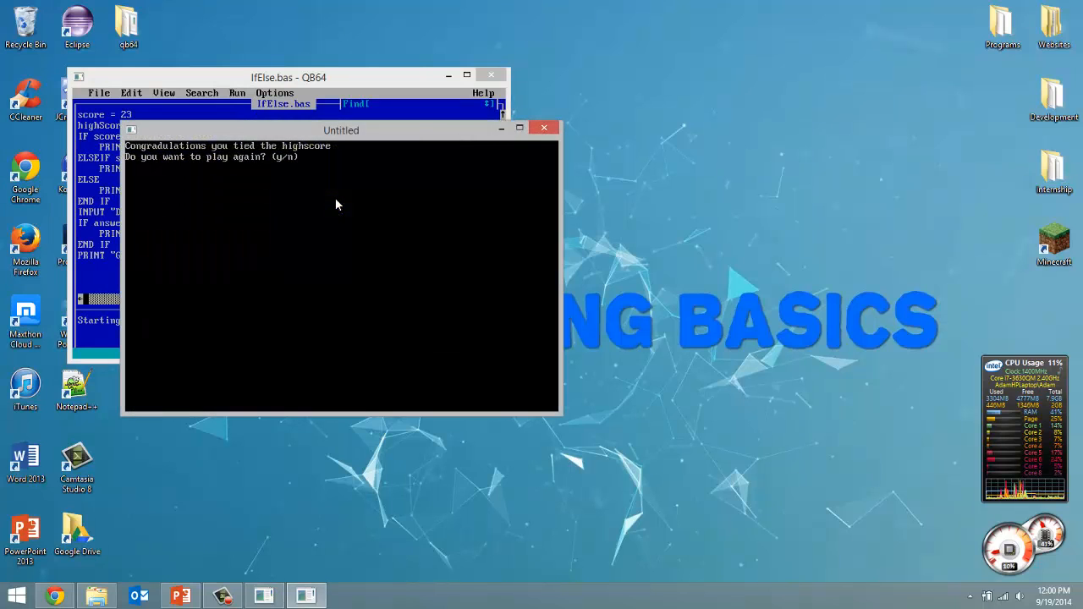
text(Y" THEN)
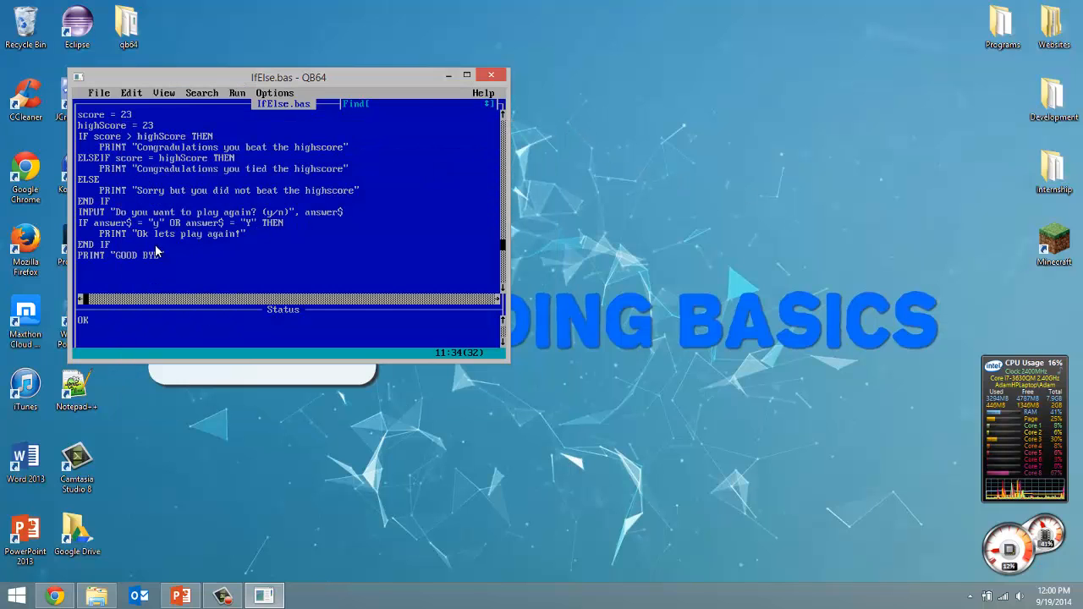
mouse_move(240, 144)
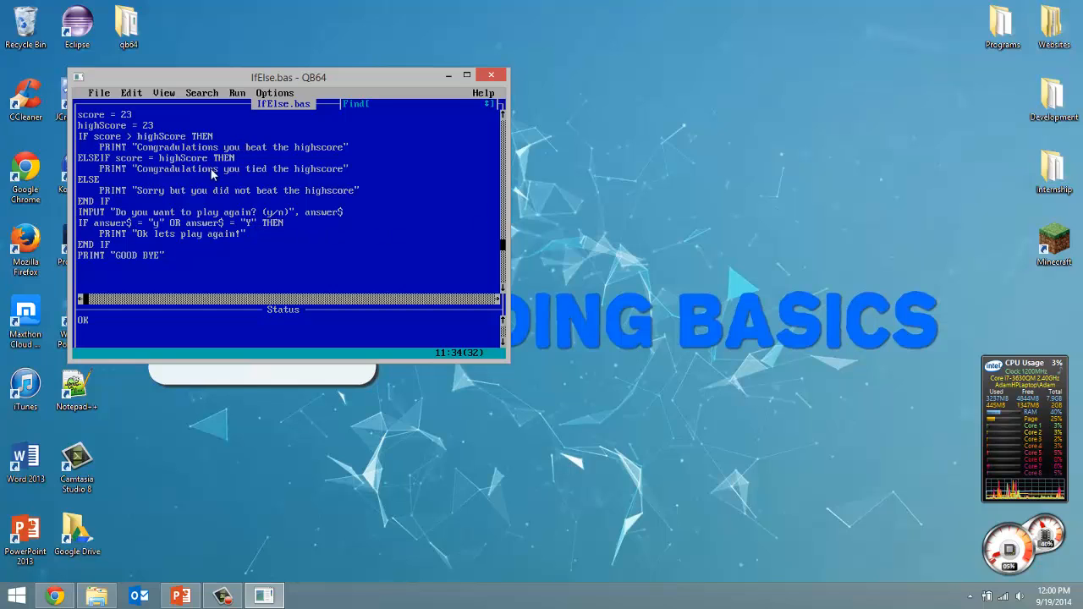
mouse_move(273, 419)
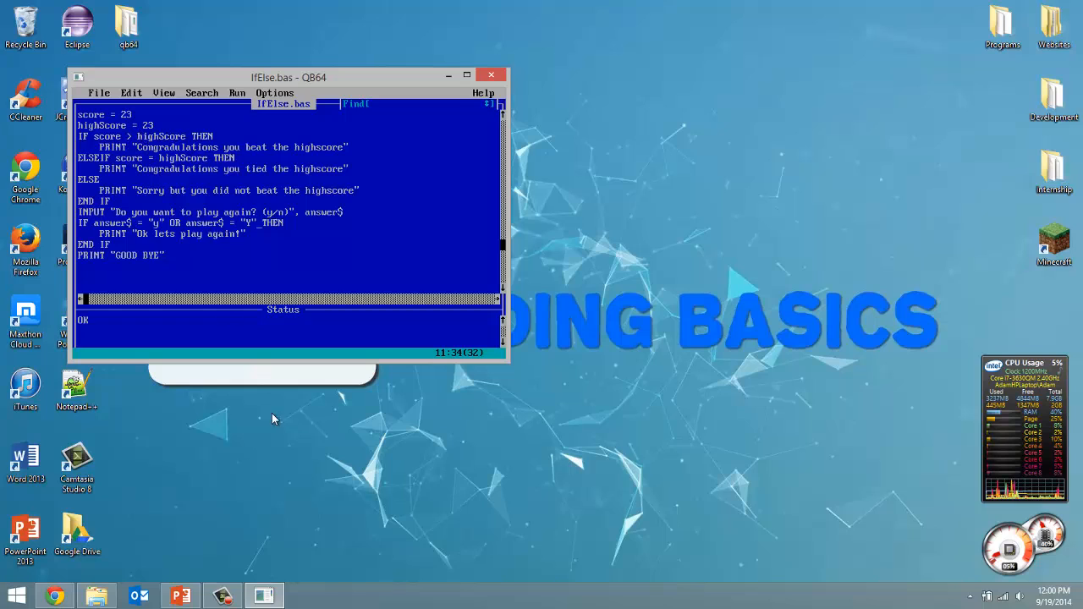